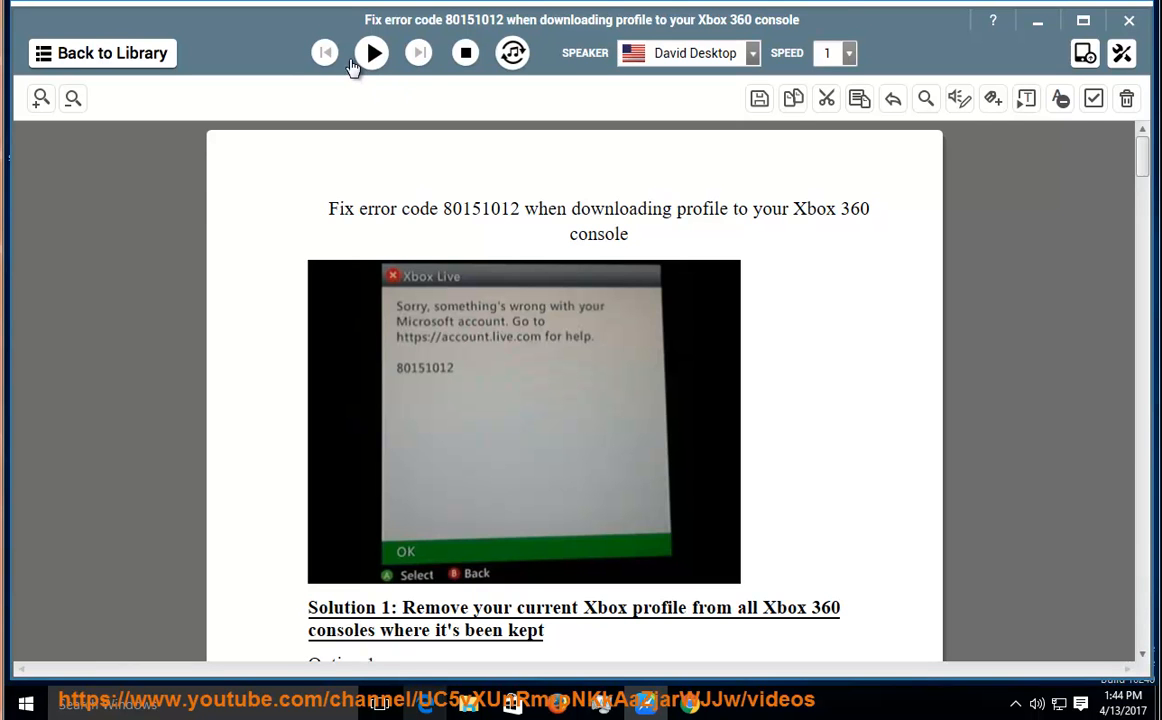
Start read-aloud from the document title and follow the highlighting through Solution 1.
left_click(372, 52)
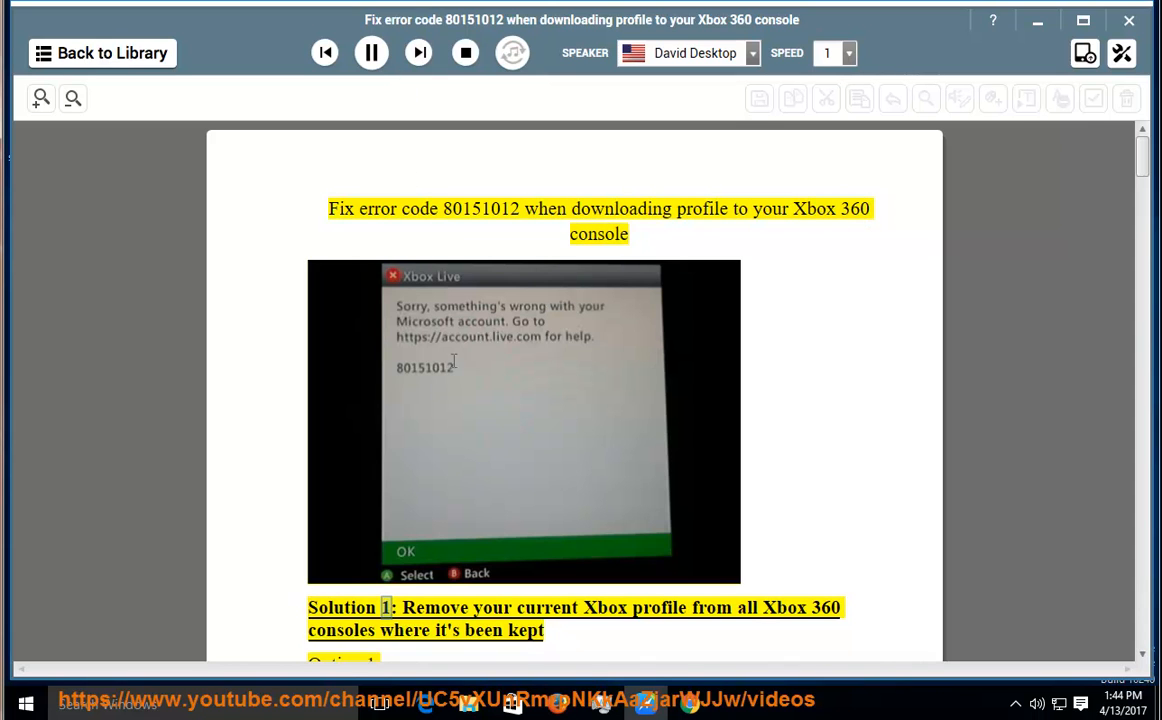
scroll("down", 3)
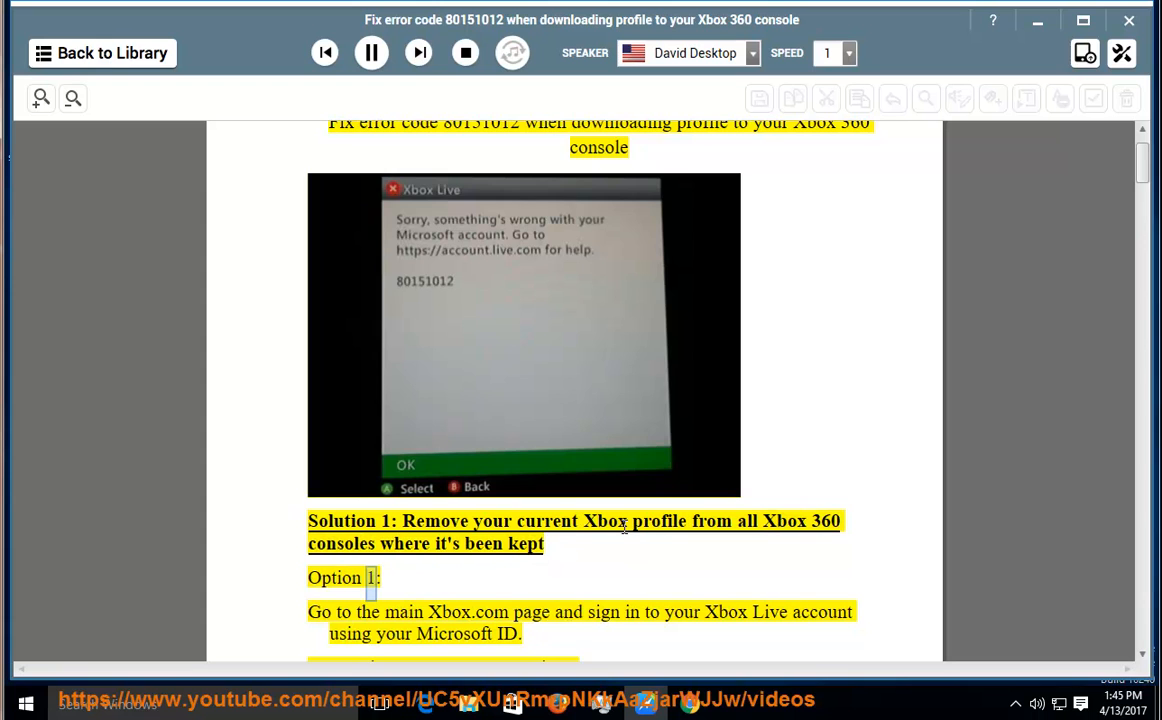
scroll("down", 3)
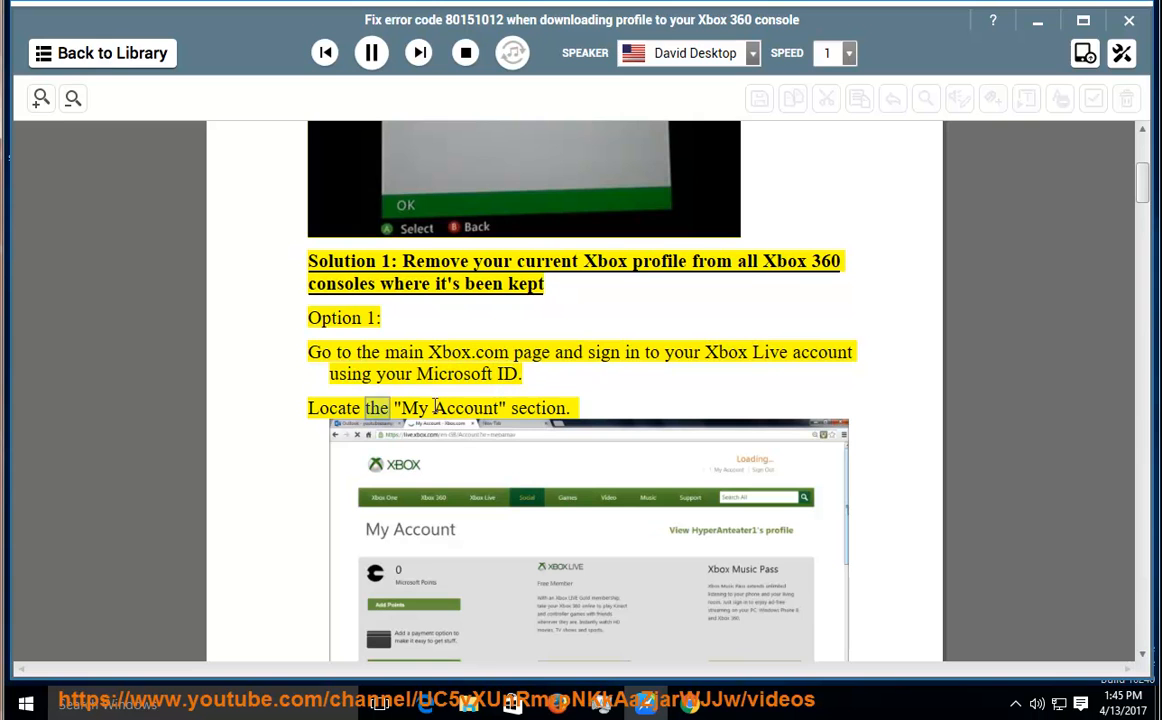
scroll("down", 3)
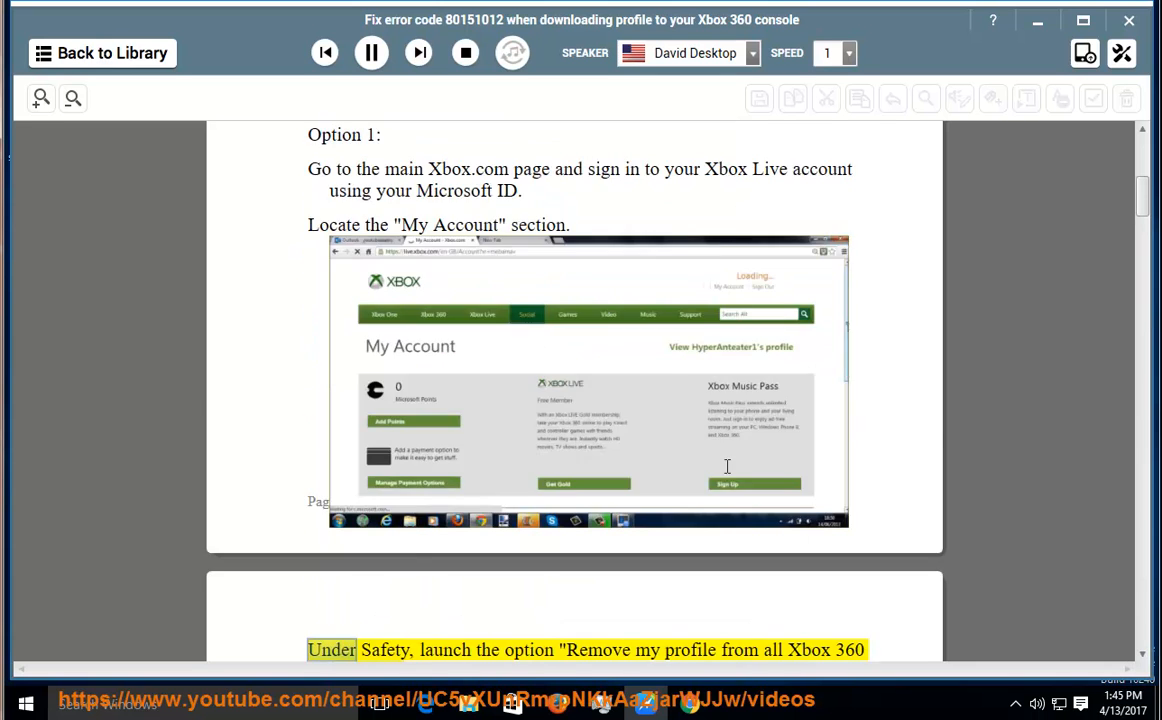
scroll("down", 3)
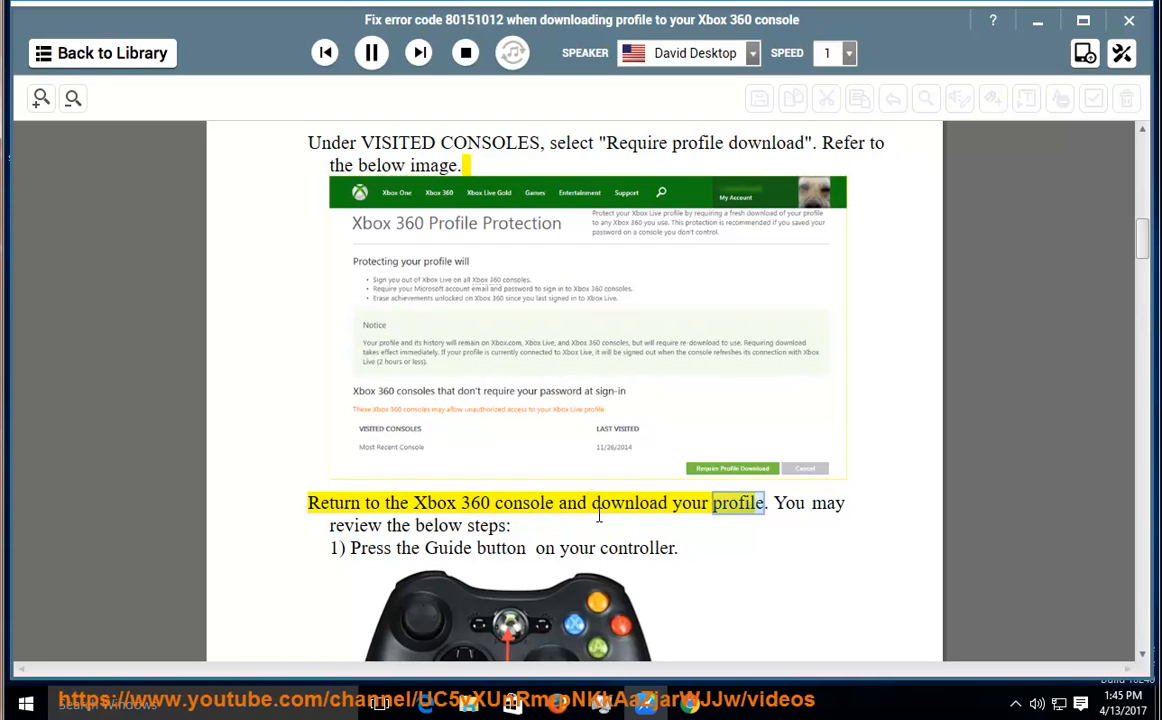
Follow the narration through console steps 1–5, reaching the Microsoft account email entry.
scroll("down", 3)
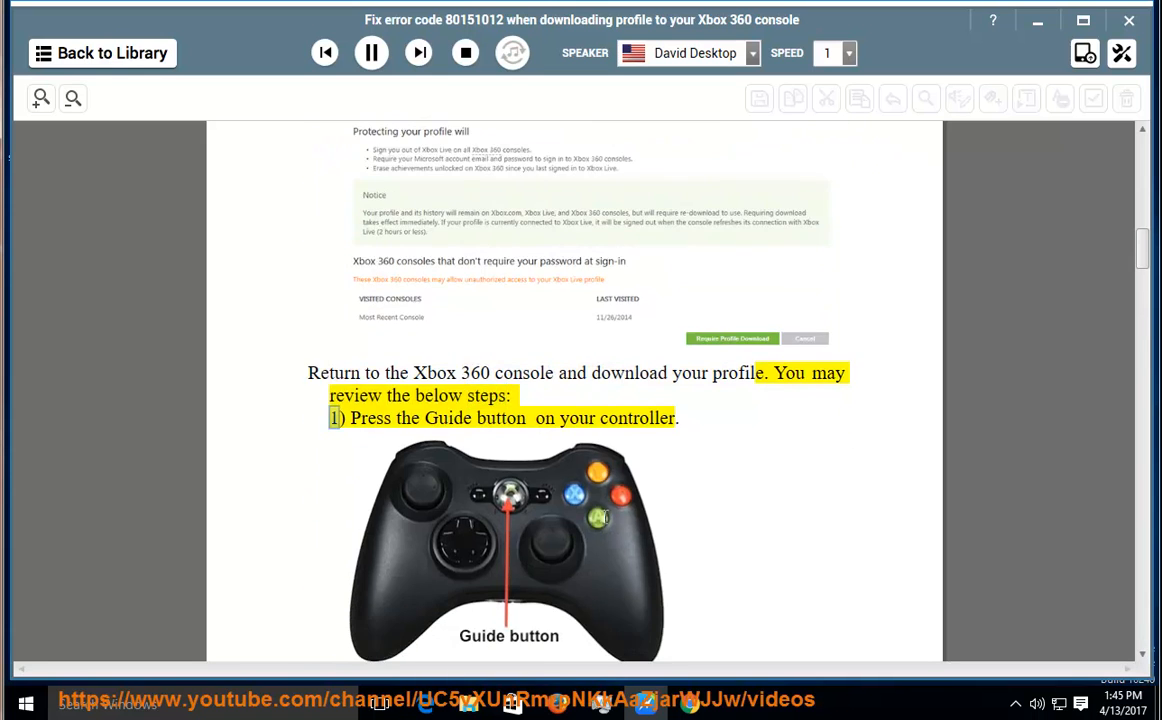
scroll("down", 3)
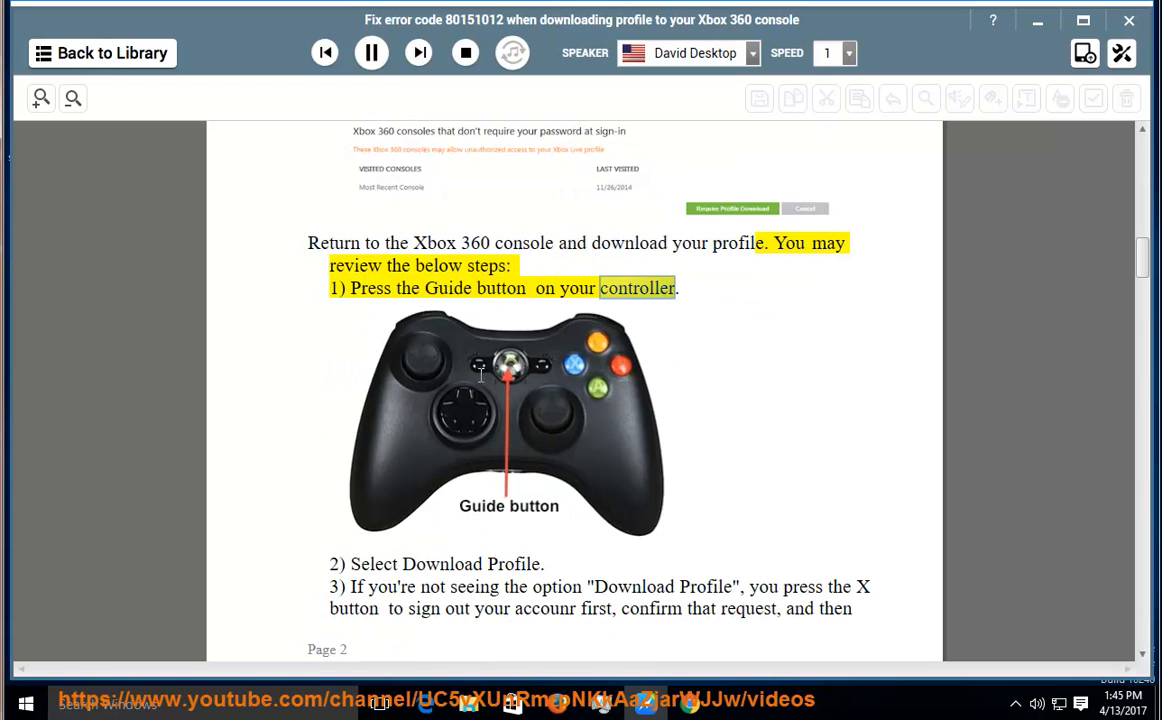
scroll("down", 3)
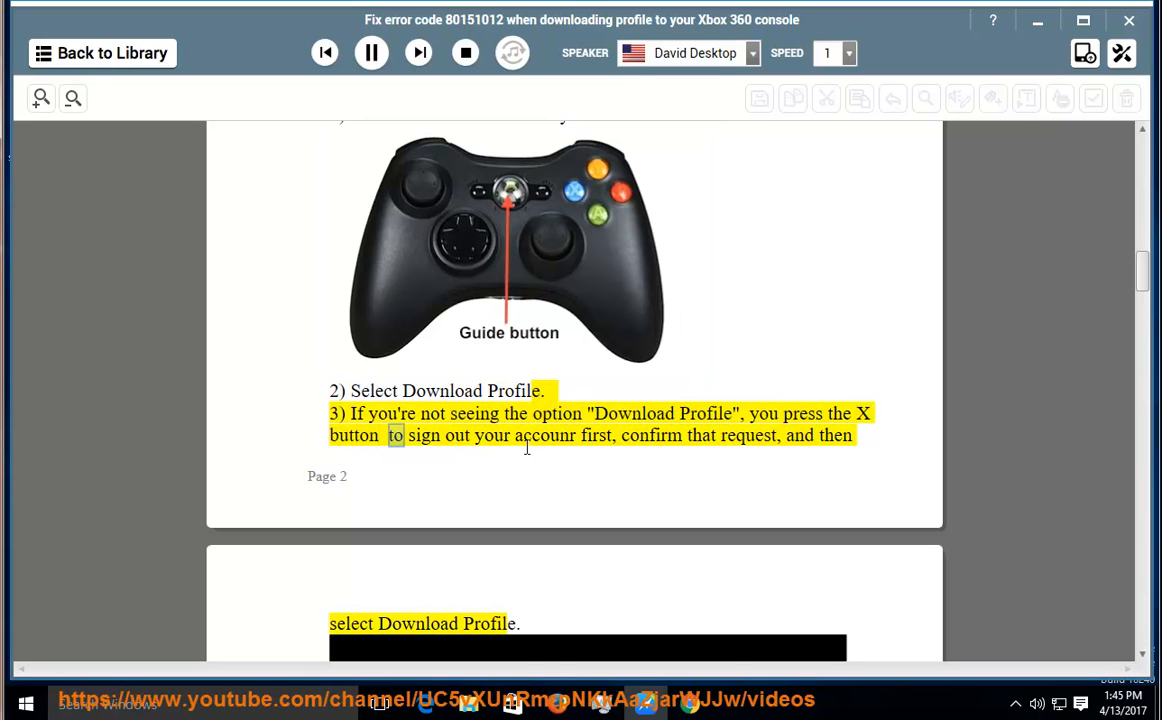
scroll("down", 3)
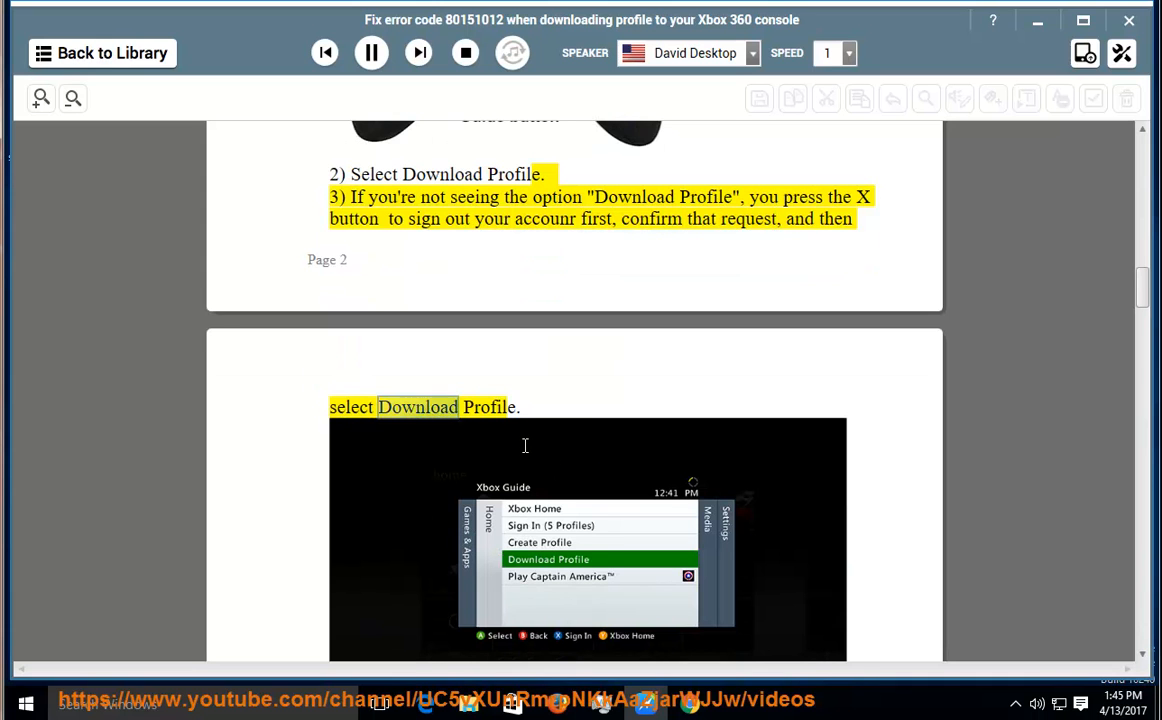
scroll("down", 3)
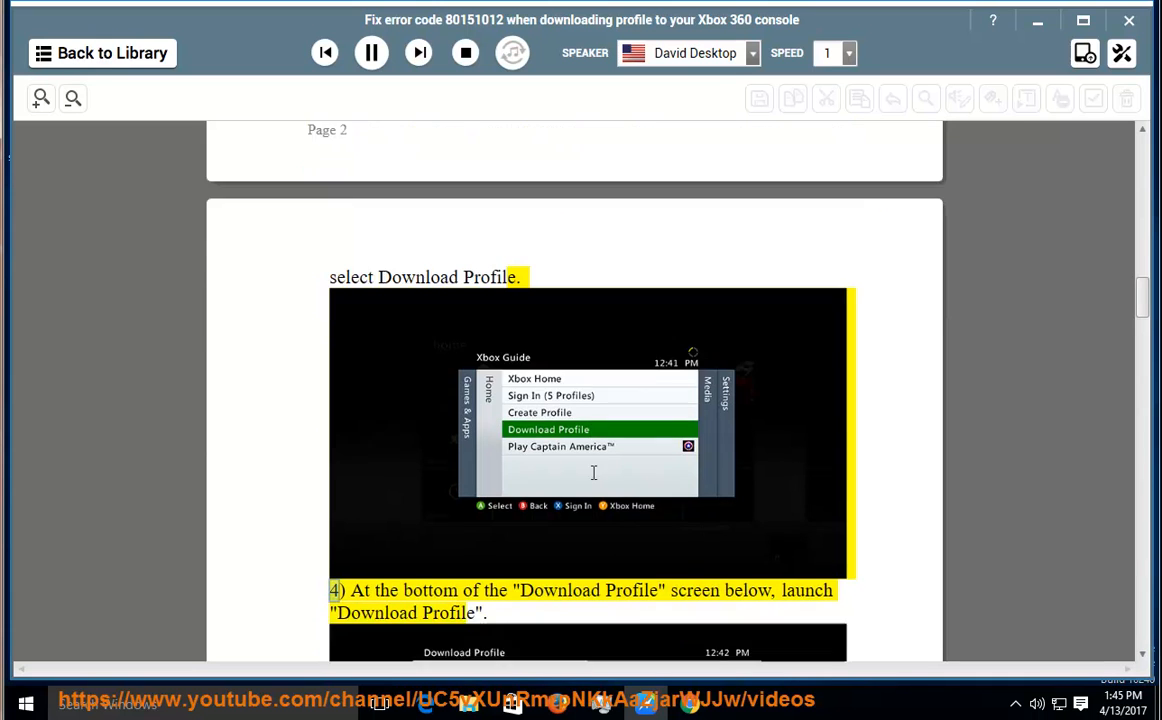
scroll("down", 3)
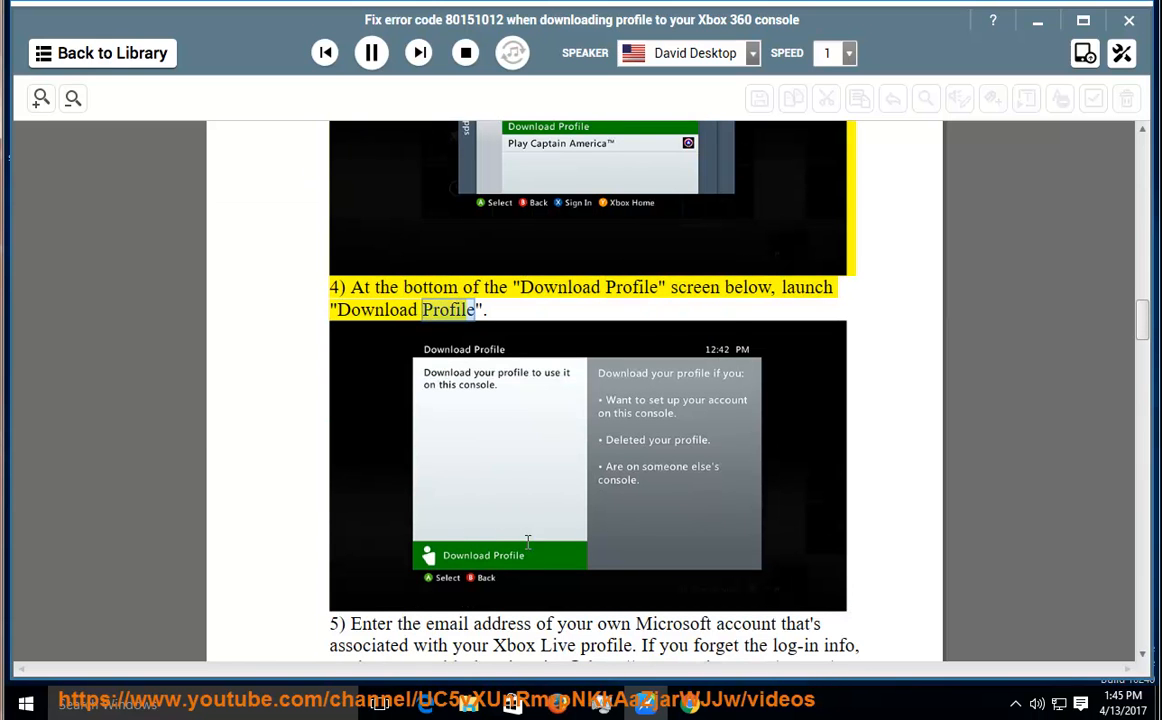
scroll("down", 3)
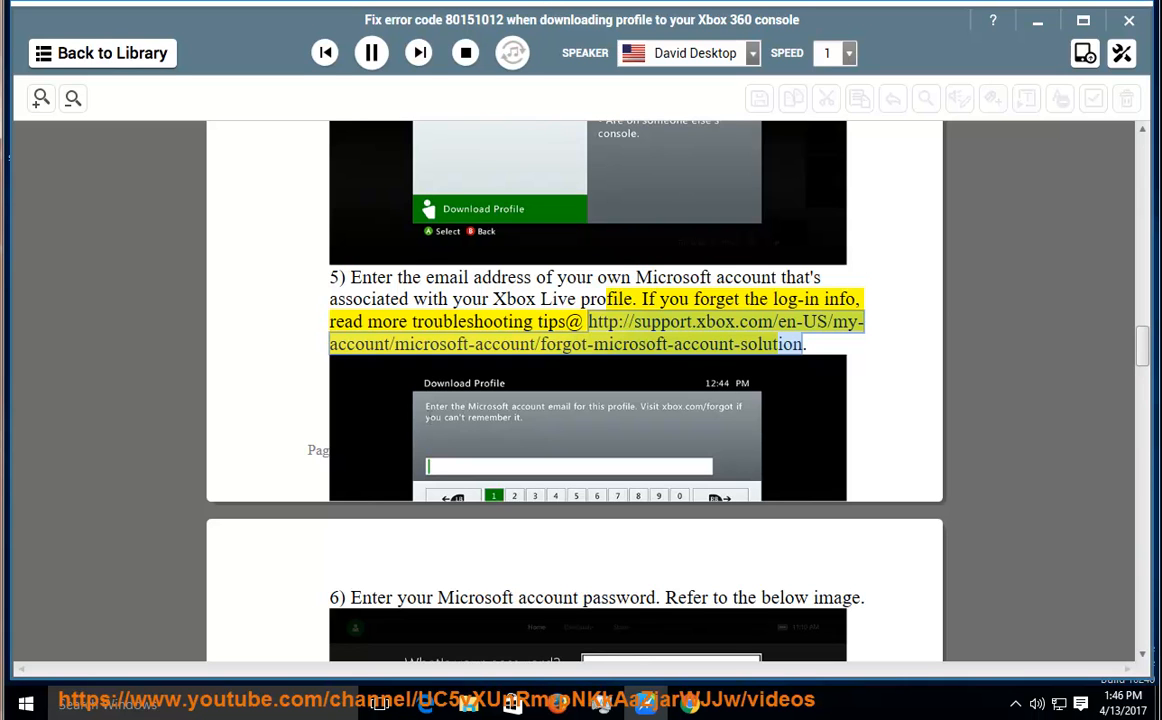
mouse_move(584, 472)
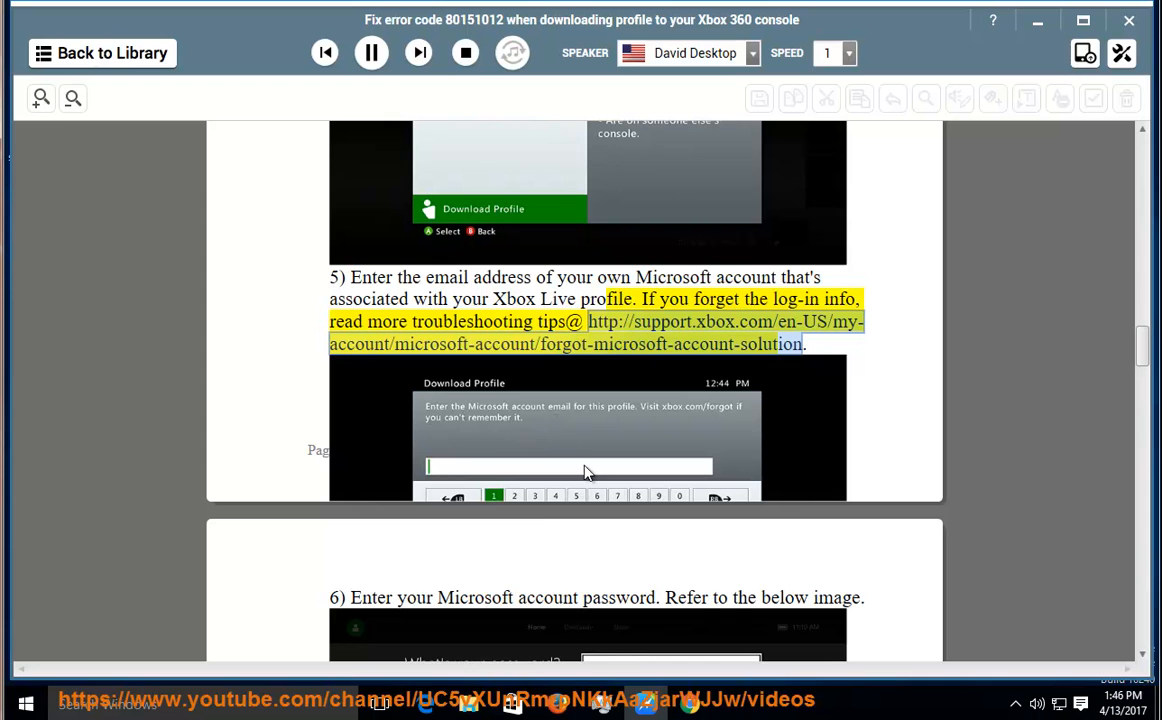
mouse_move(510, 478)
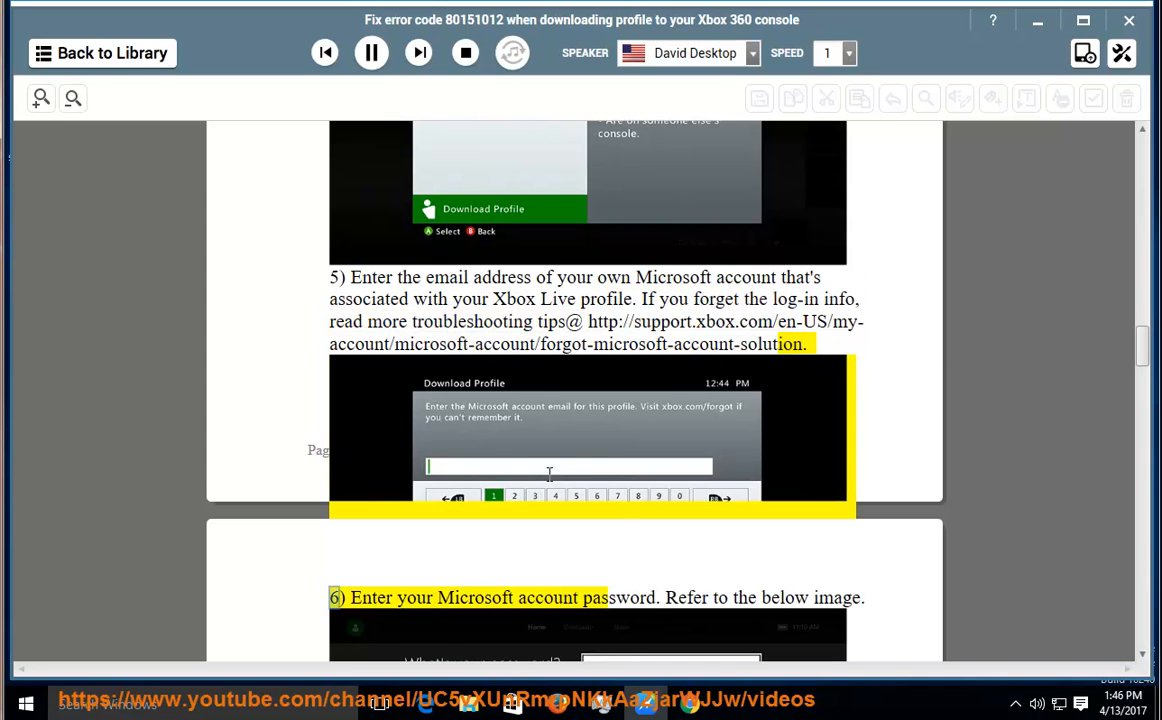
Follow the narration through step 6, the reset note and the external storage tip to step 7.
scroll("down", 3)
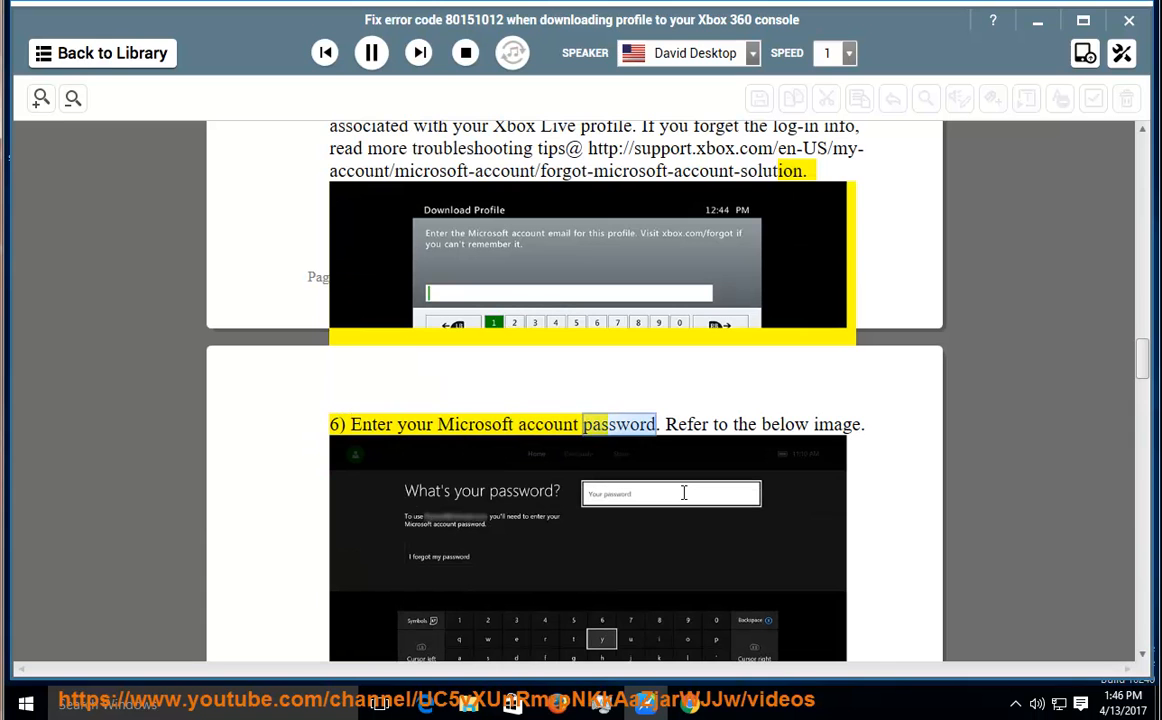
scroll("down", 3)
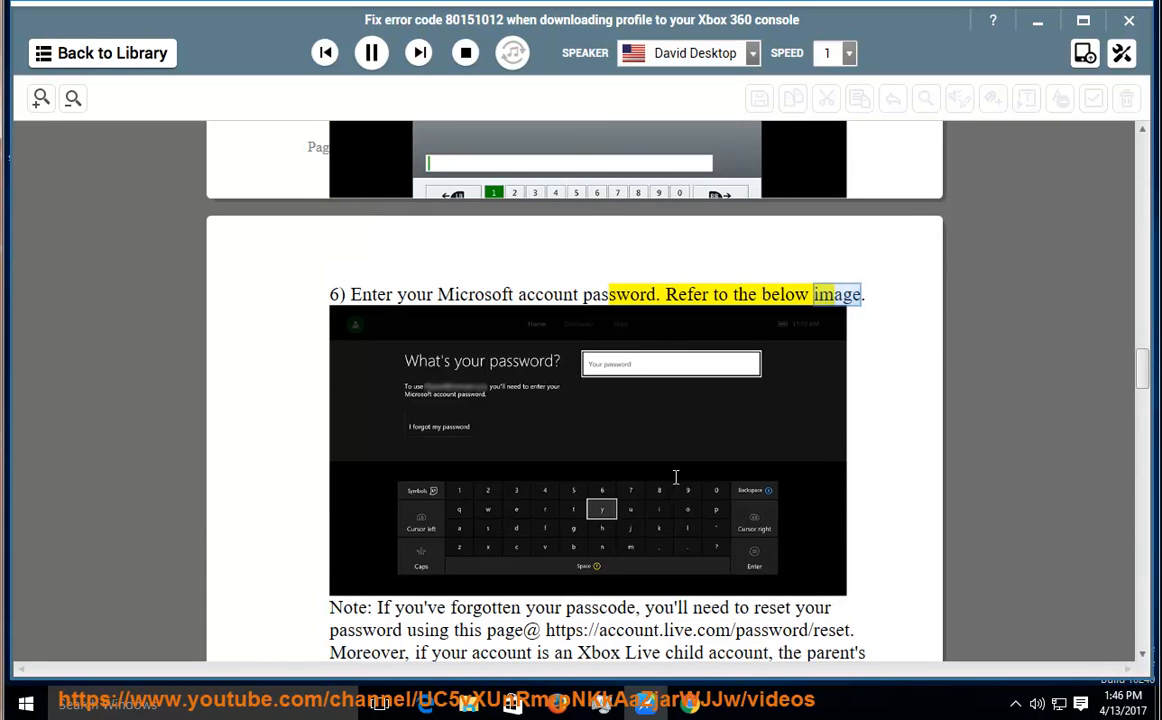
scroll("down", 3)
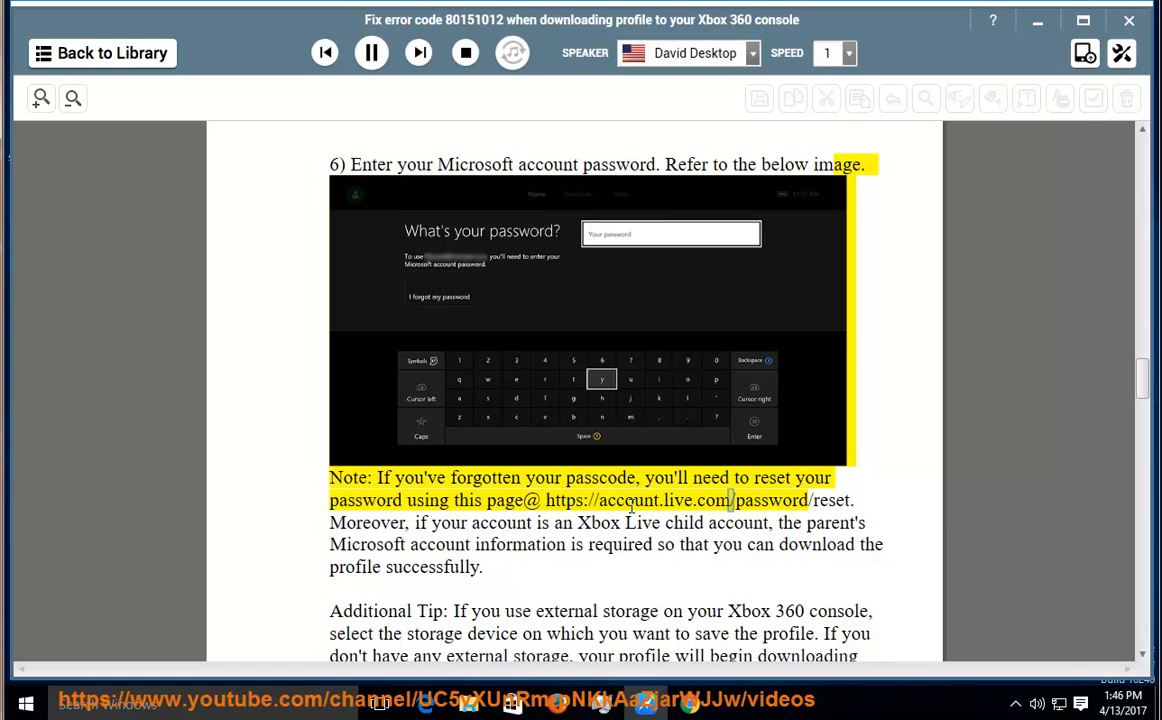
double_click(830, 500)
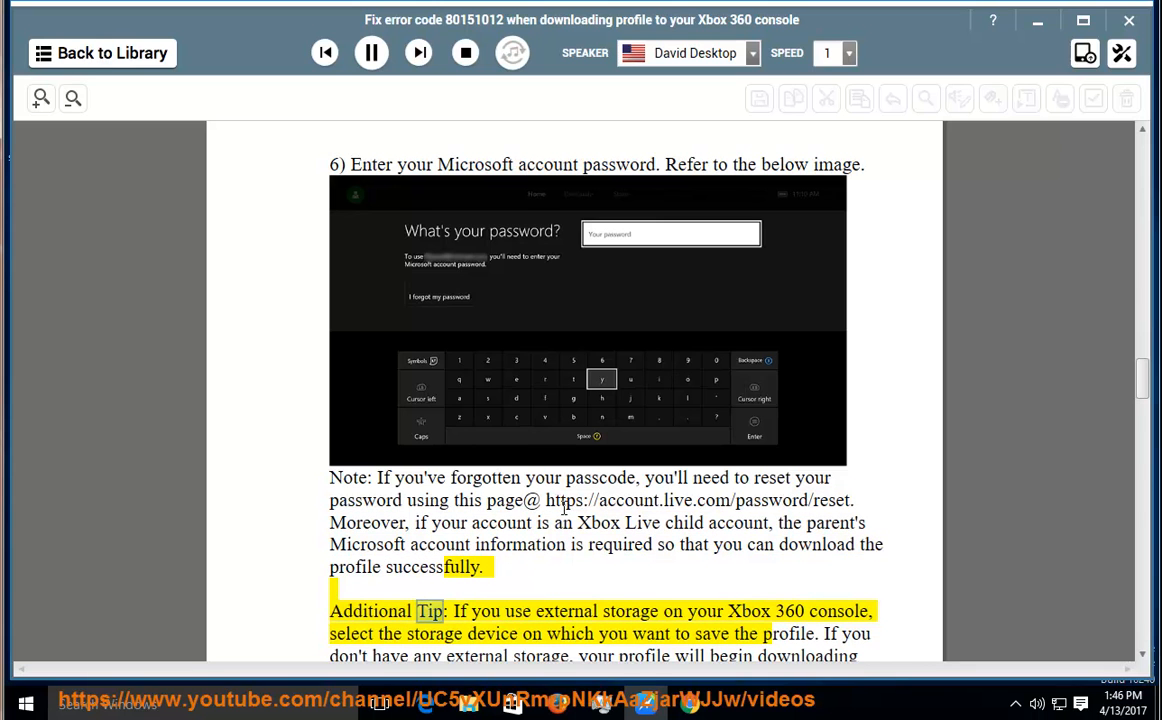
scroll("down", 3)
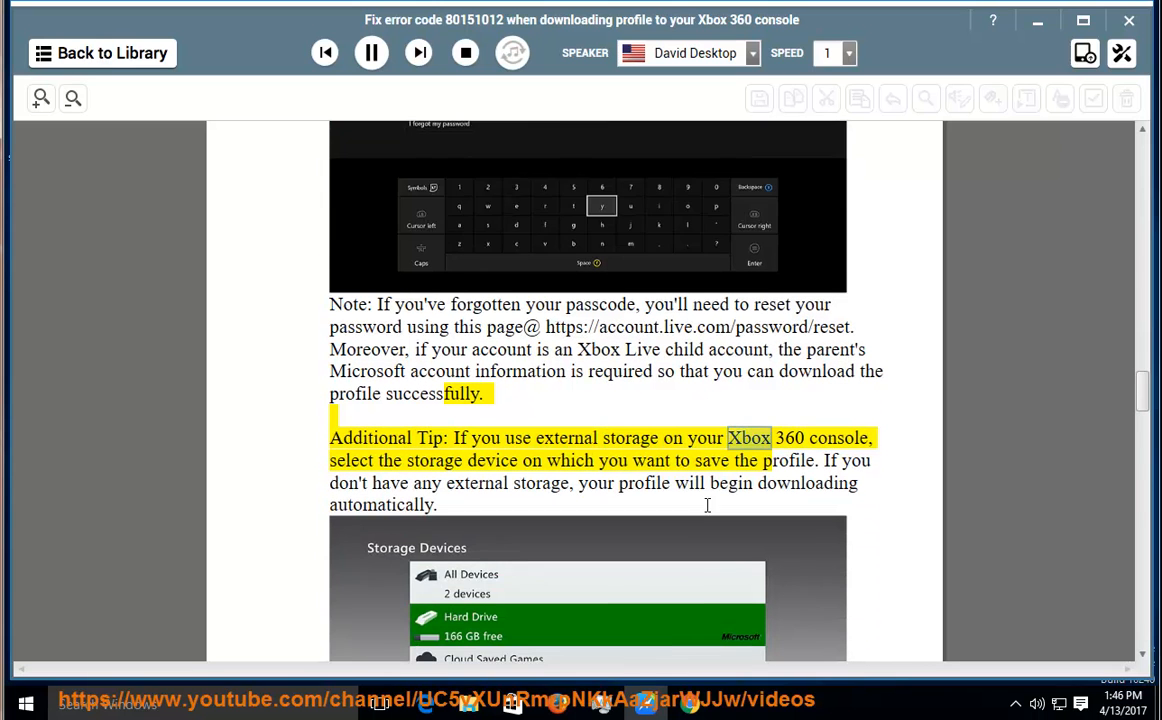
scroll("down", 3)
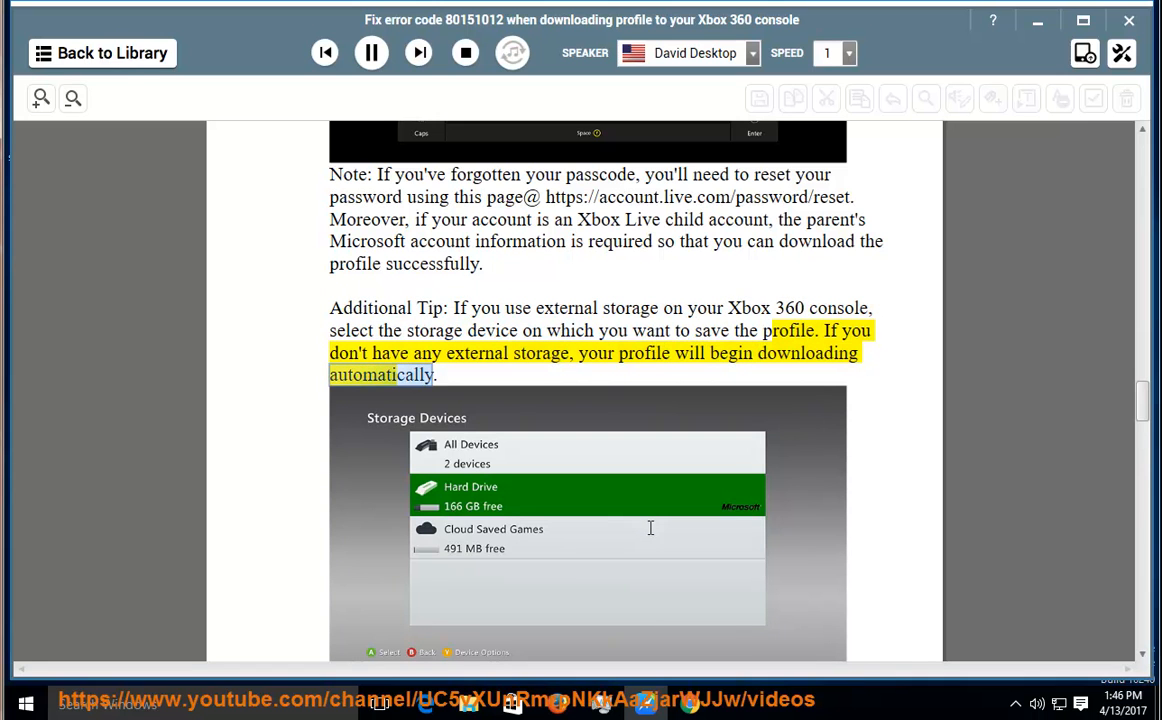
scroll("down", 3)
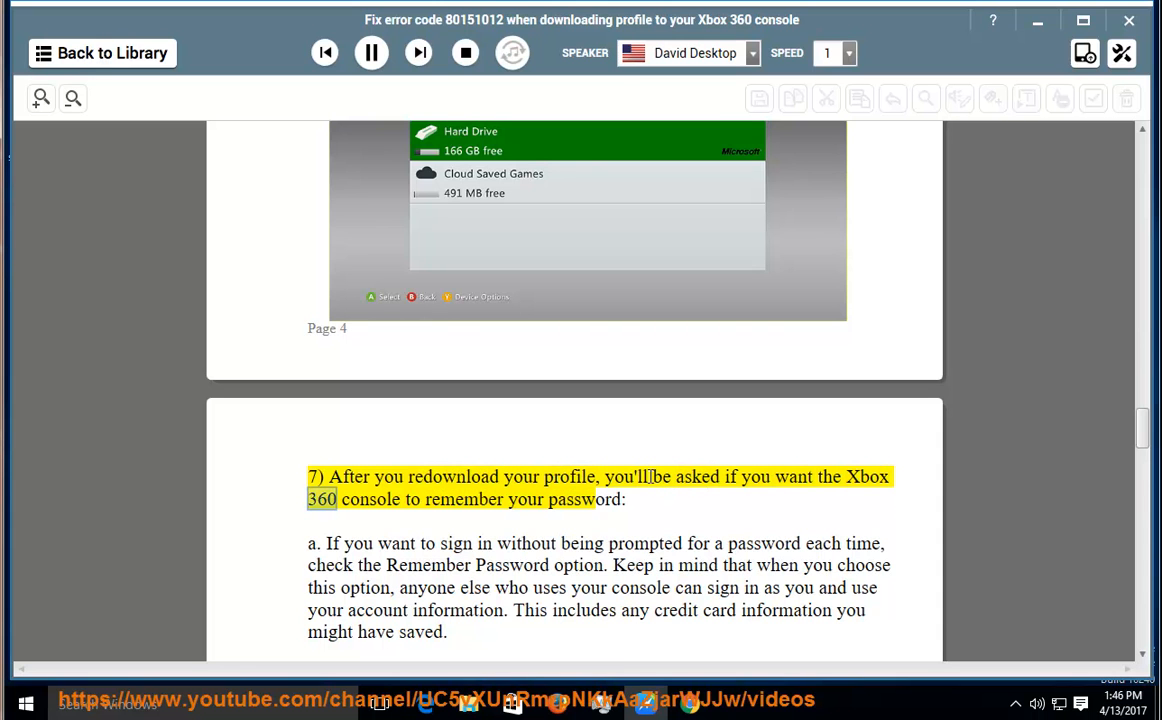
Follow the narration through Option 2's profile protection steps.
scroll("down", 3)
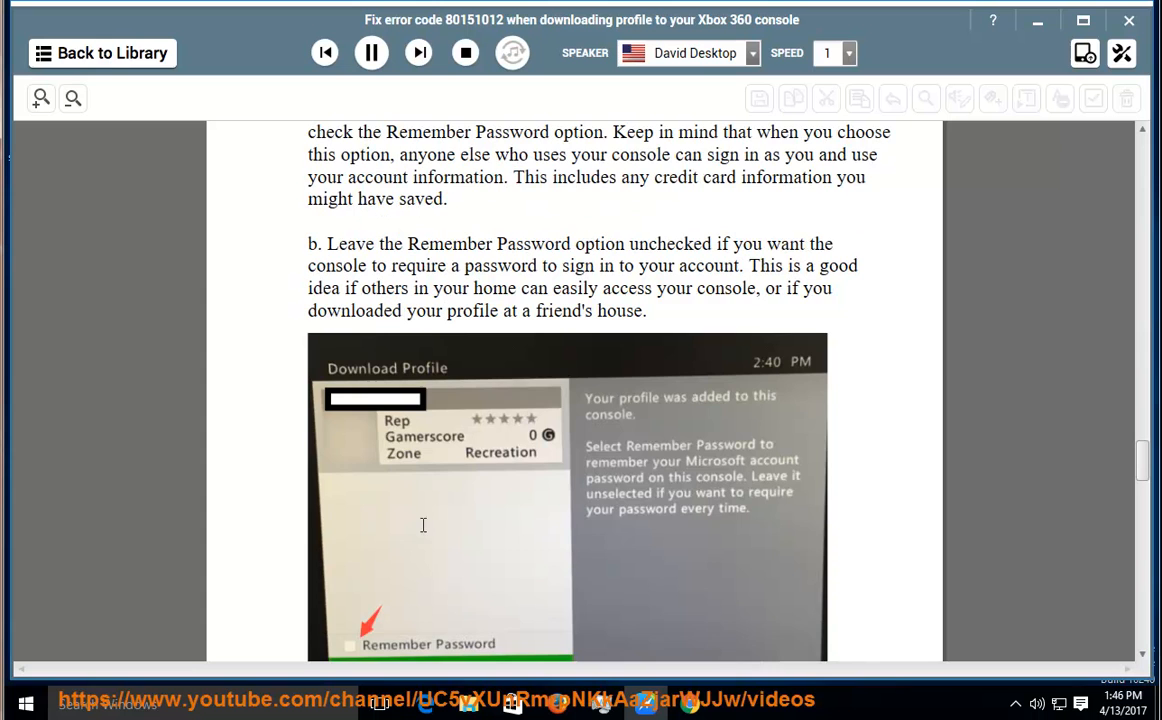
scroll("up", 3)
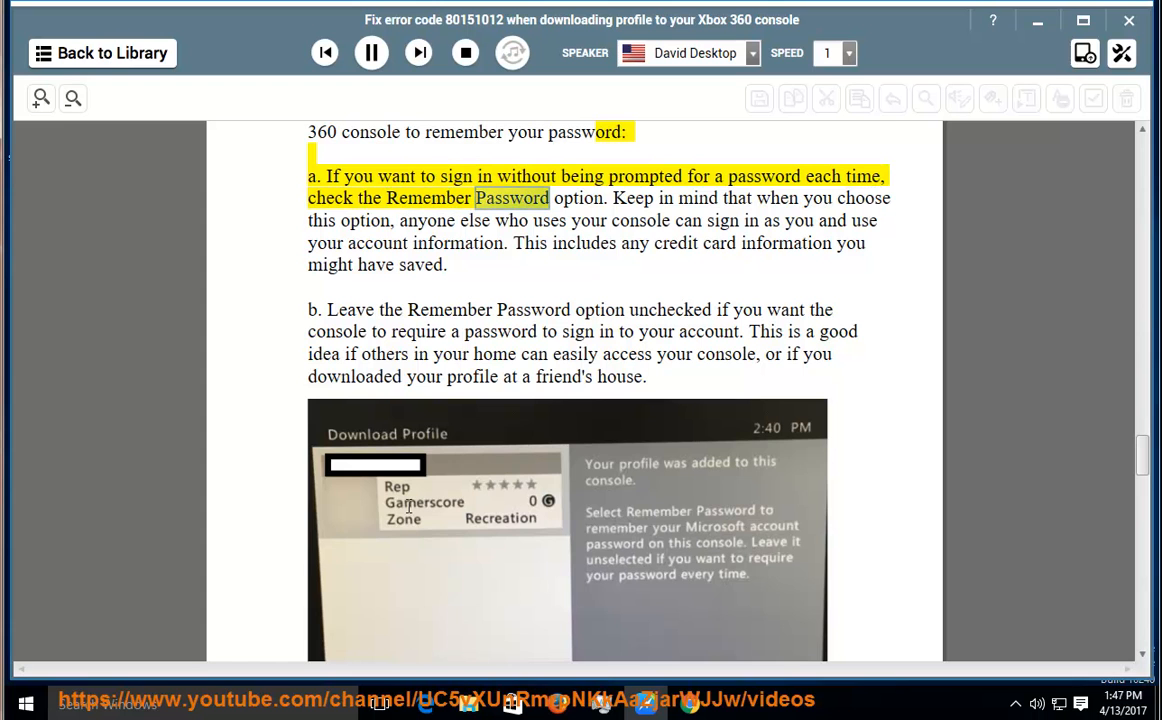
scroll("down", 3)
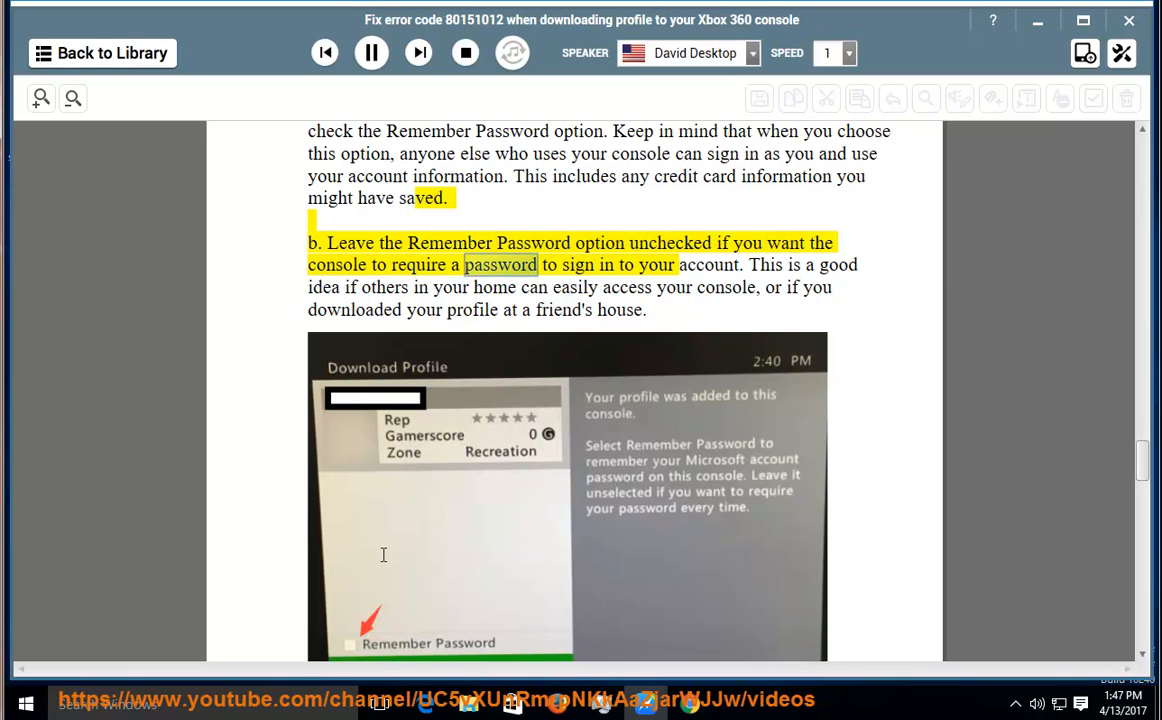
double_click(708, 264)
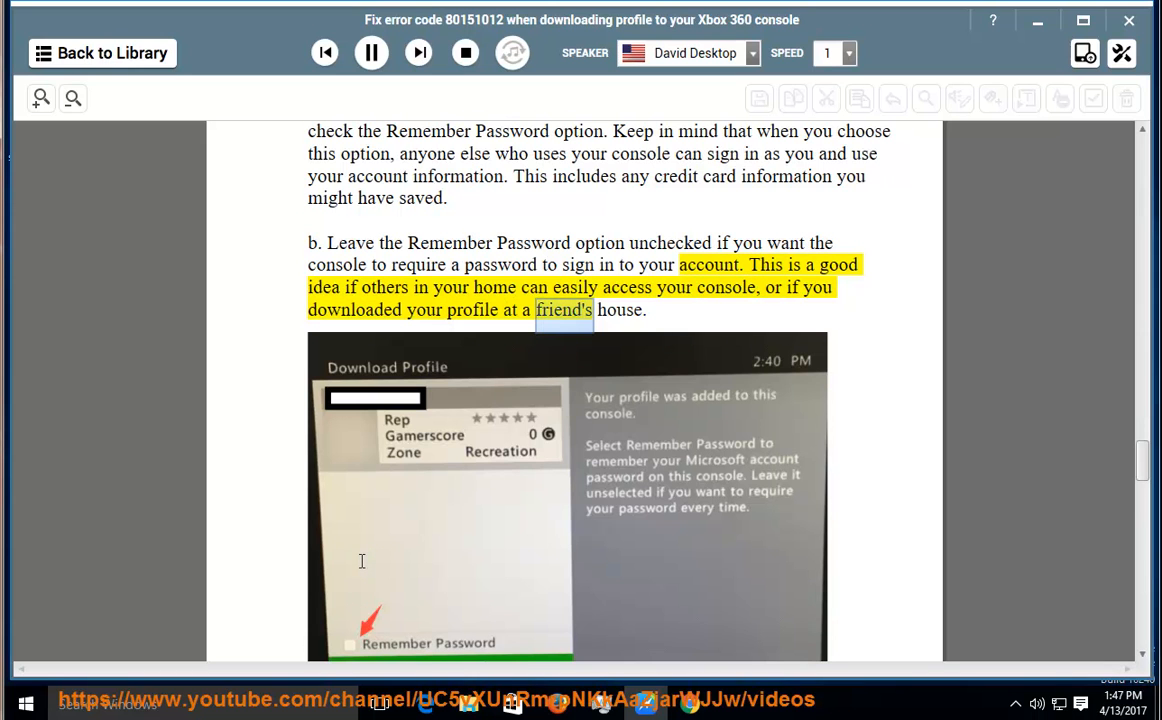
scroll("down", 3)
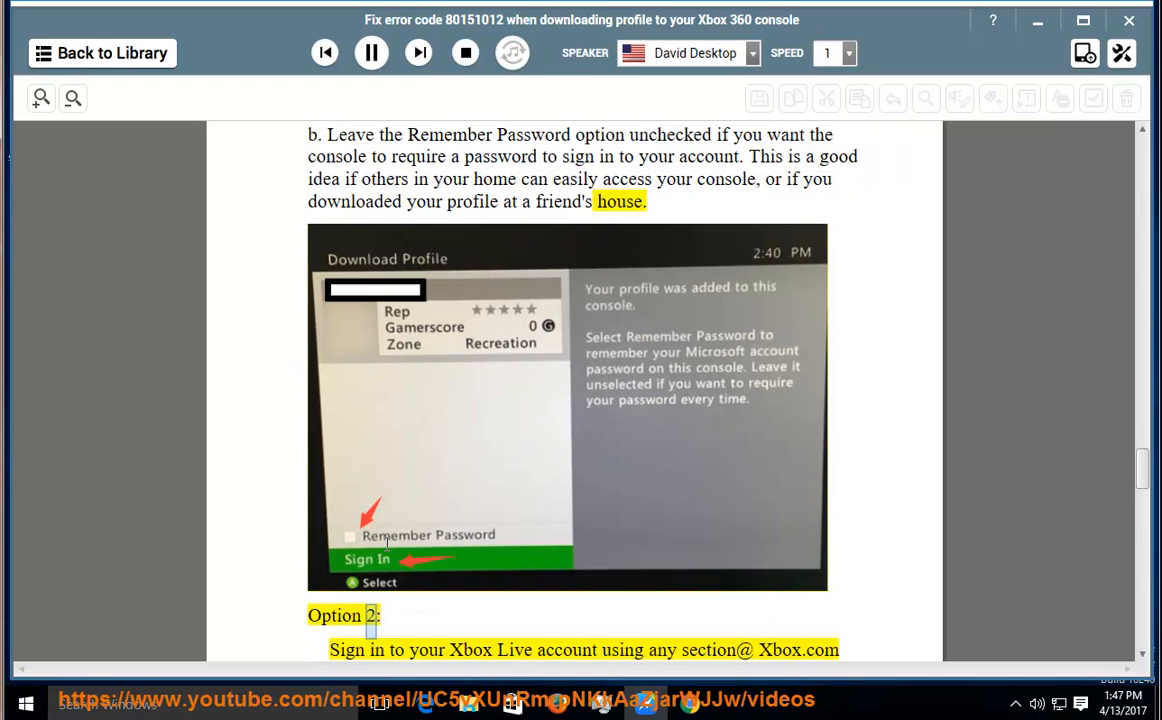
scroll("down", 3)
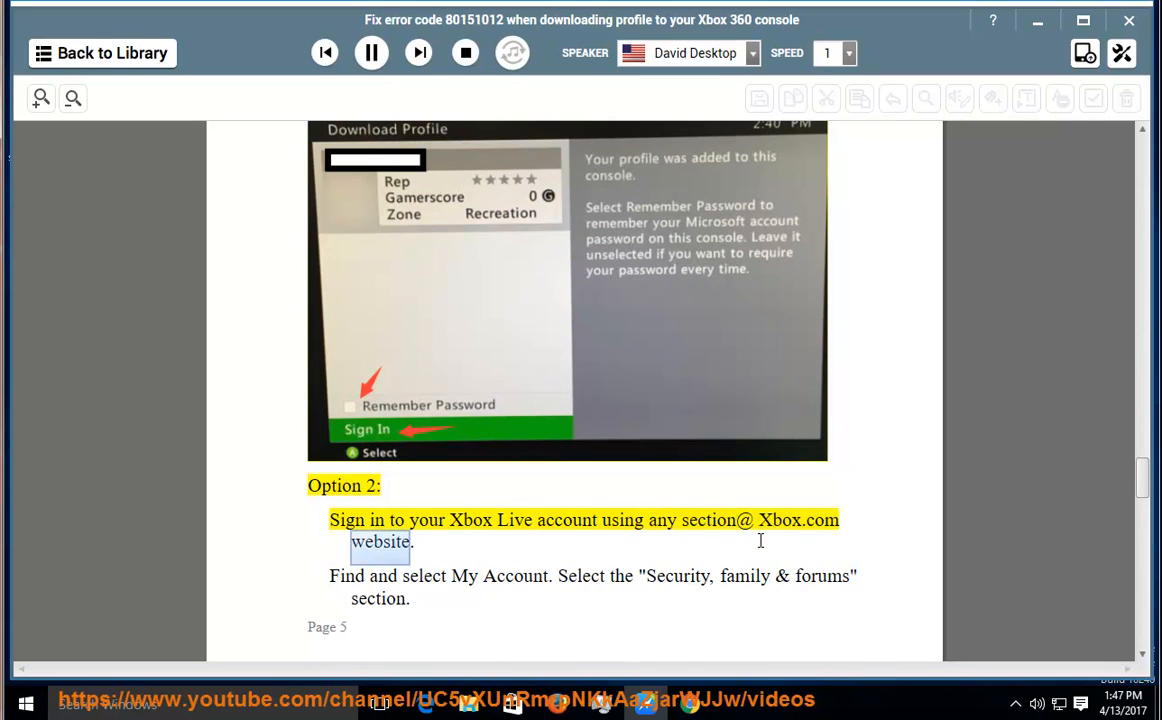
Continue following into Solution 2, up to selecting a reason for resetting the password.
scroll("down", 3)
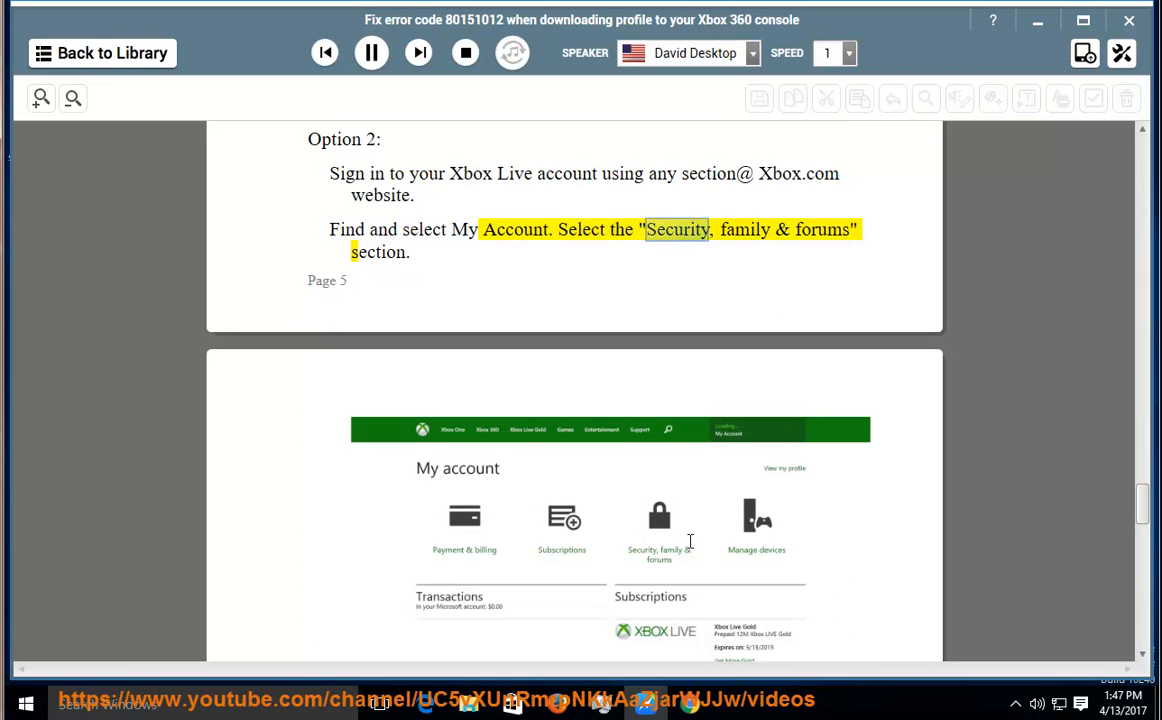
scroll("down", 3)
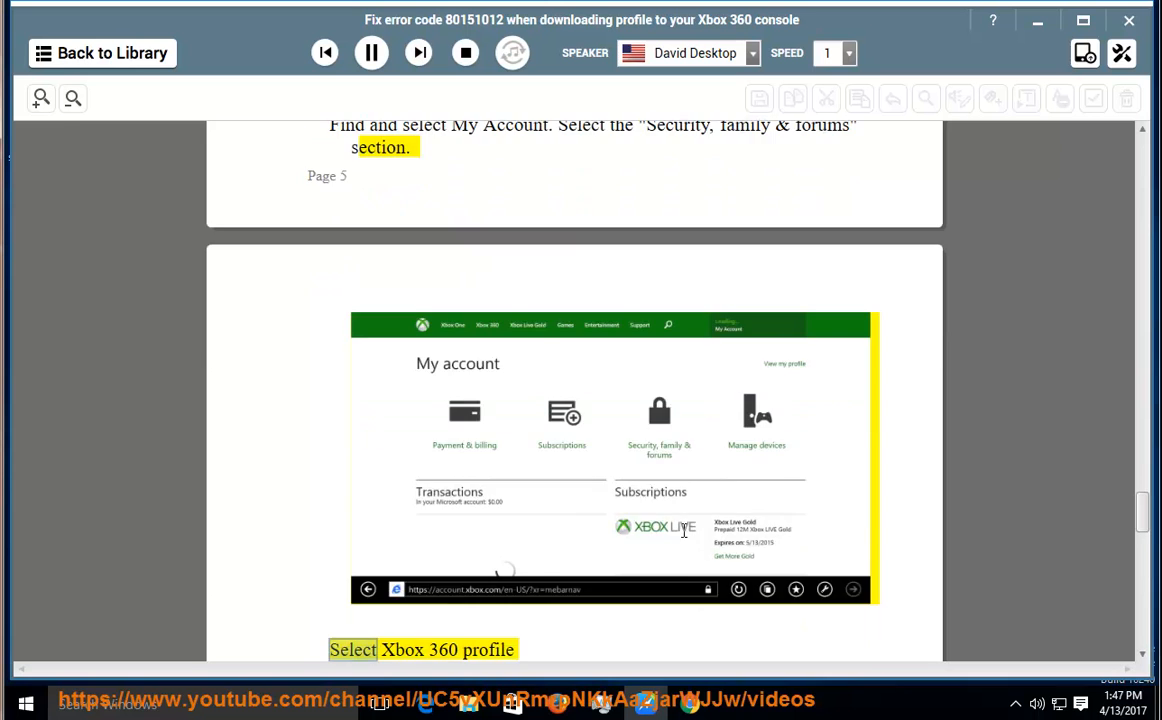
scroll("down", 3)
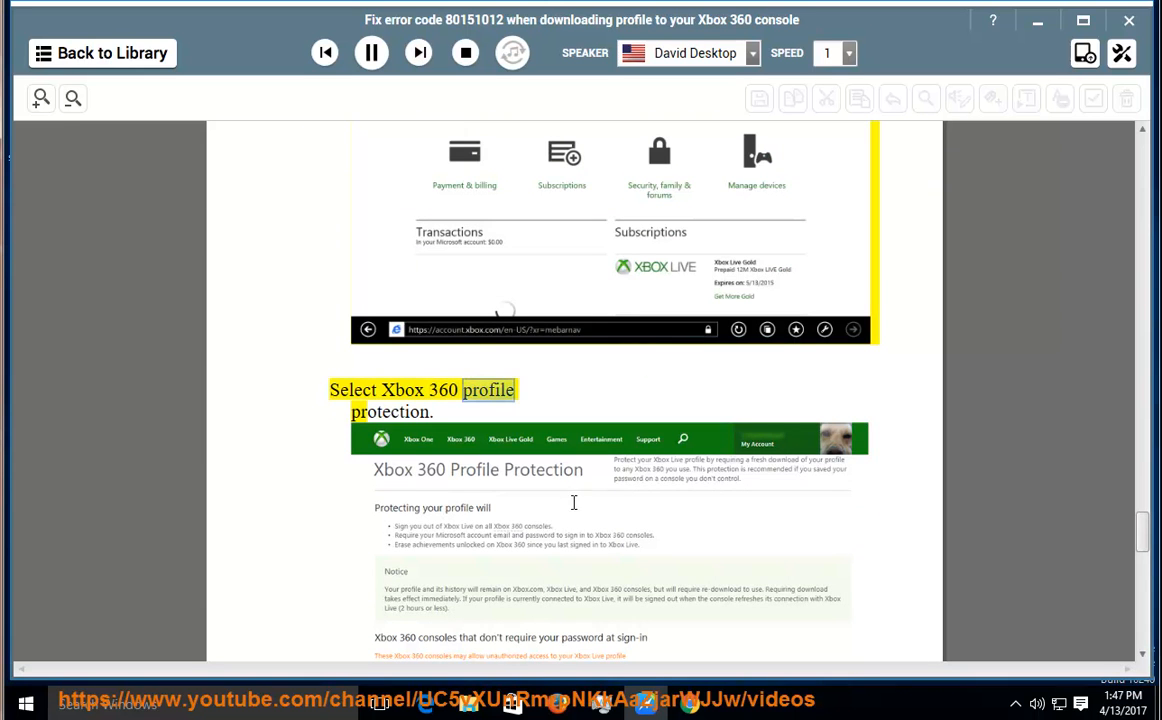
scroll("down", 3)
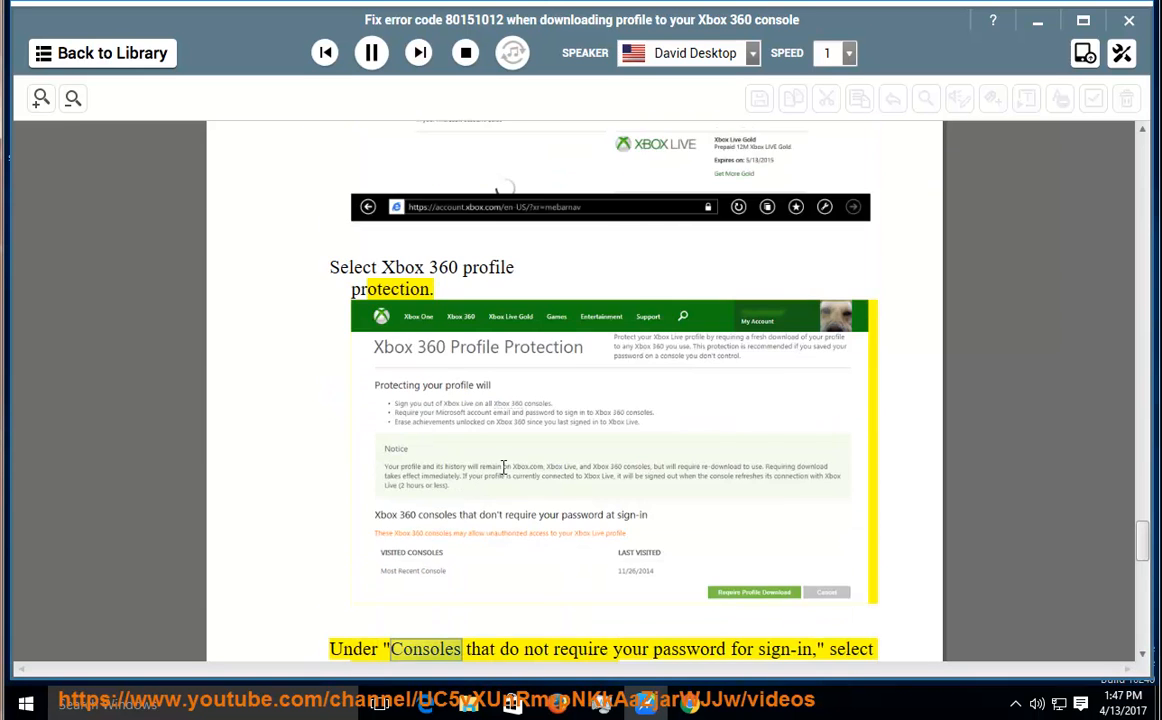
scroll("down", 3)
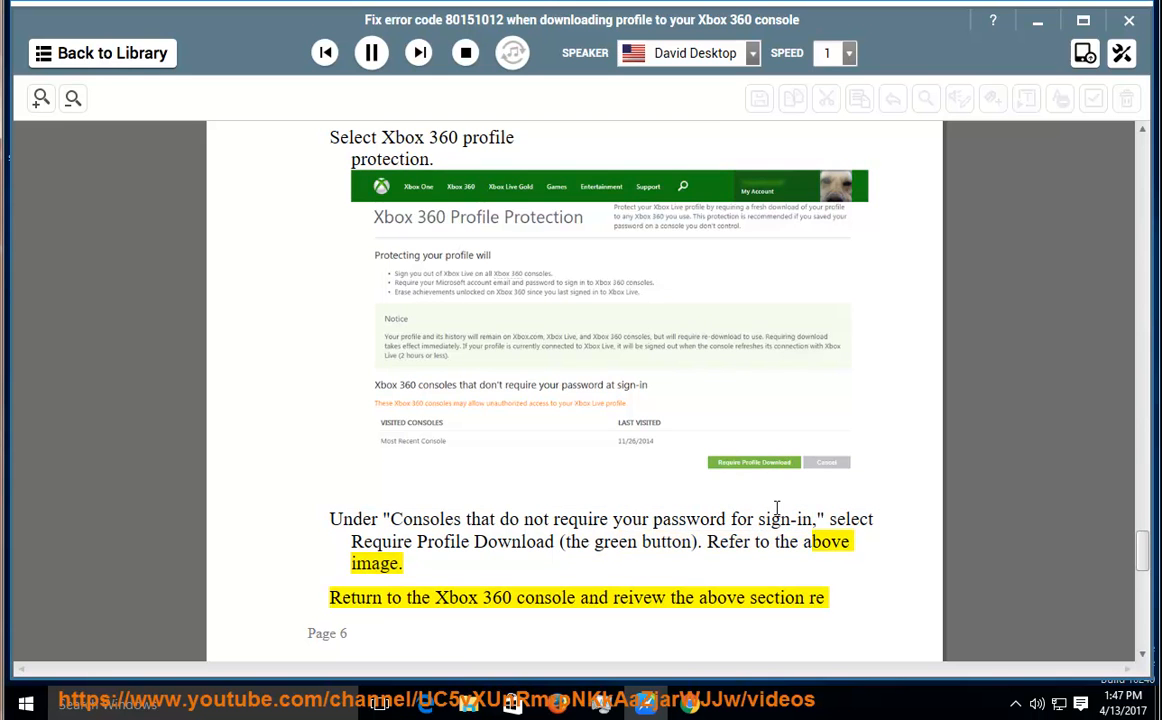
scroll("down", 3)
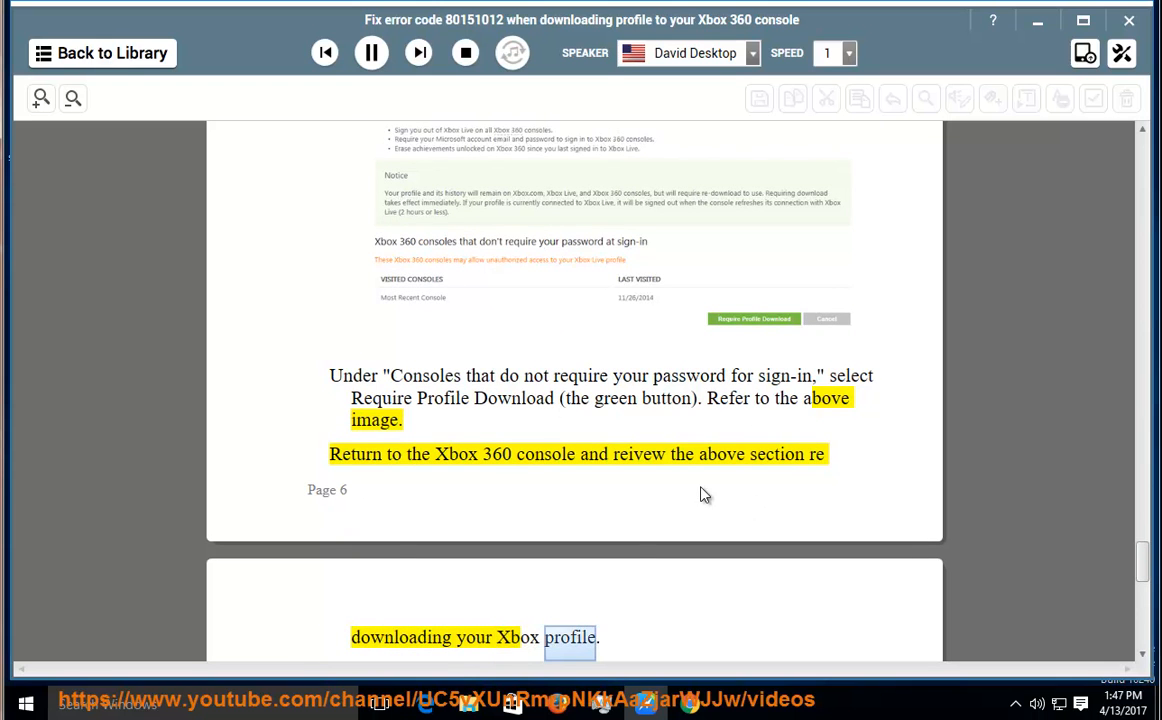
scroll("down", 3)
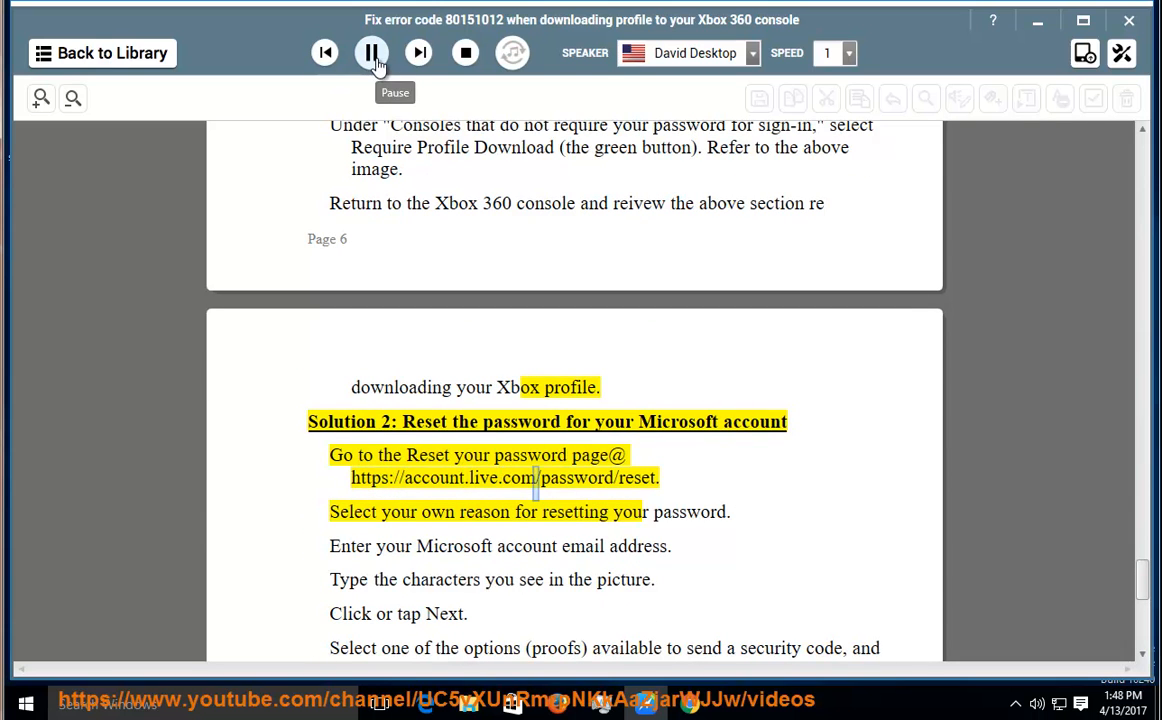
left_click(370, 52)
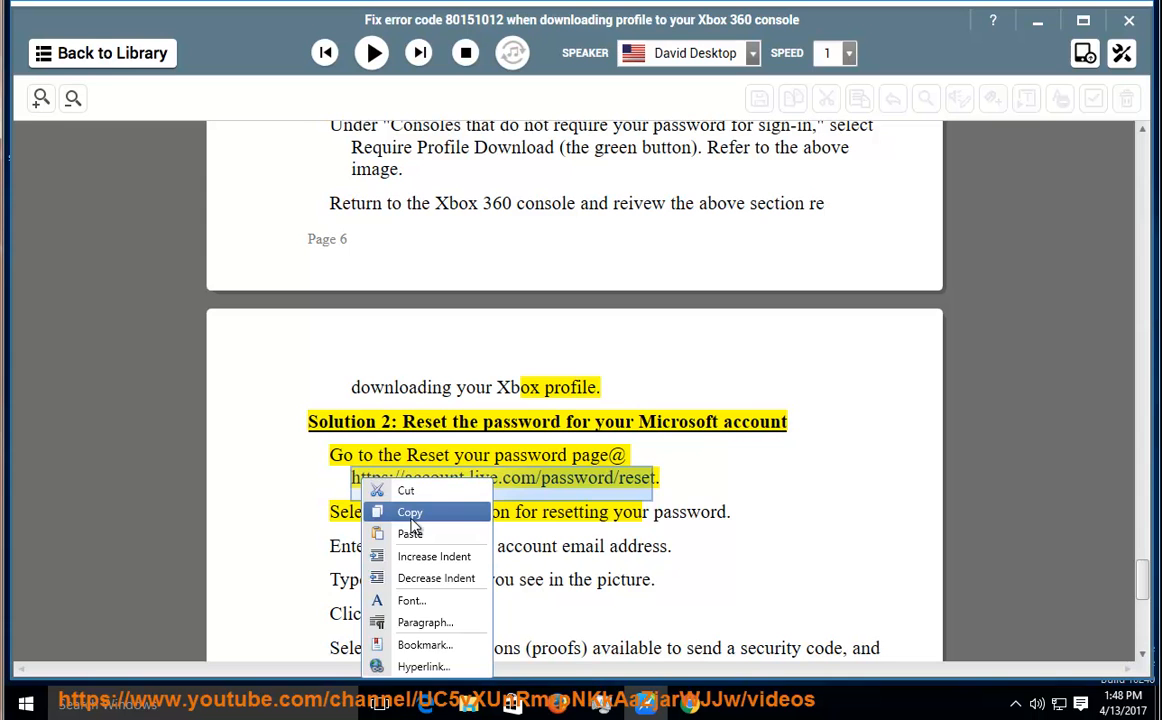
right_click(596, 704)
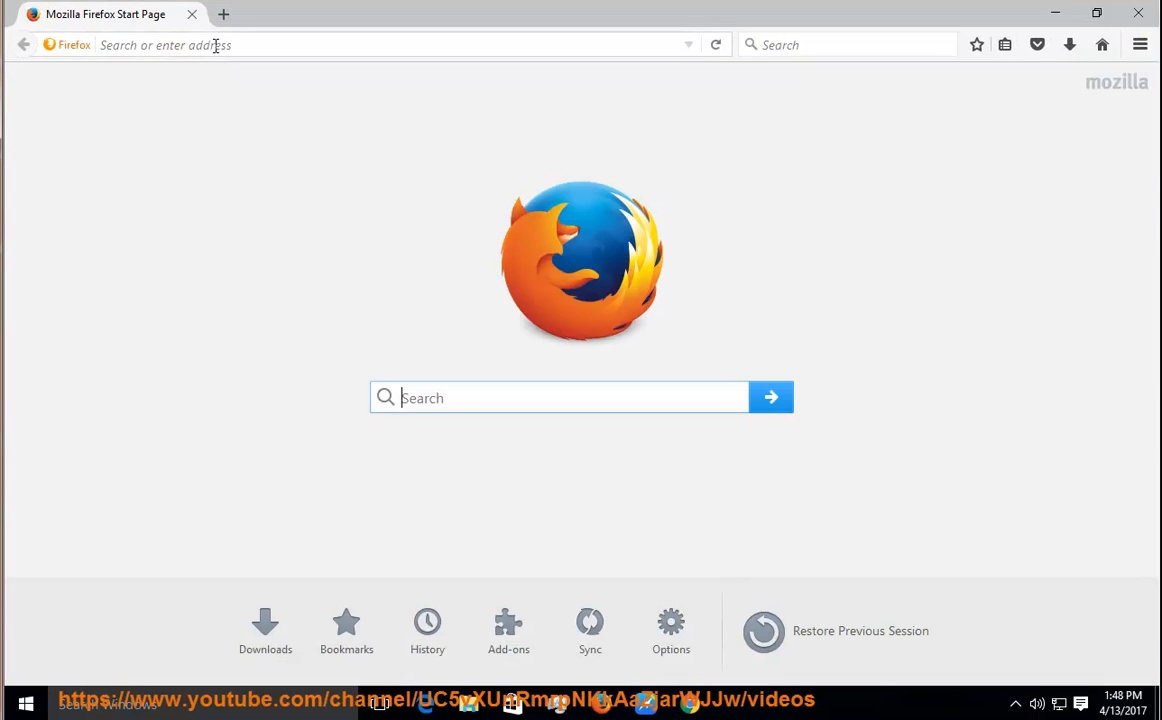
type("https://account.live.com/password/reset")
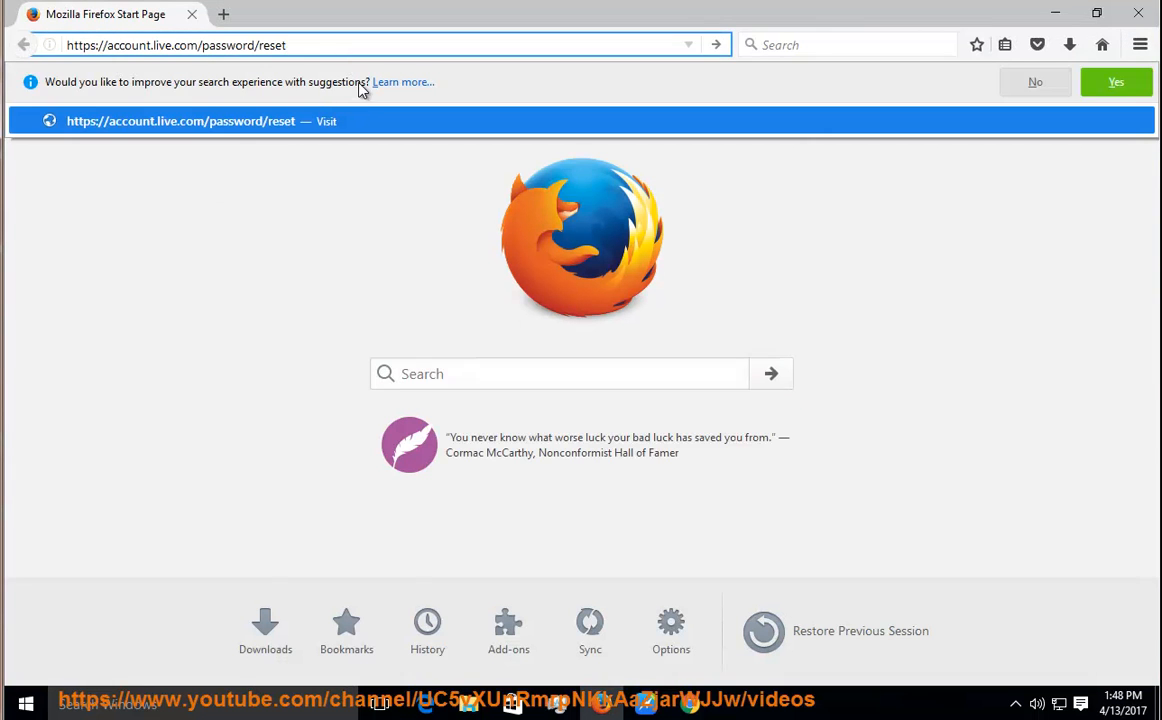
left_click(326, 122)
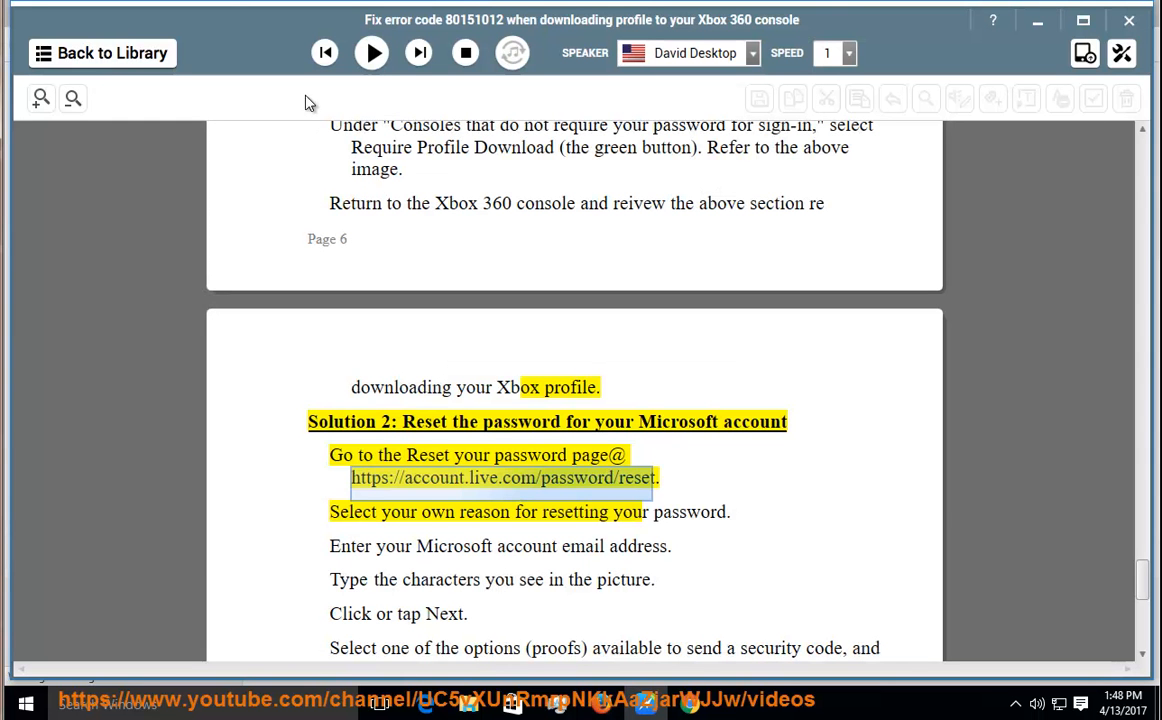
left_click(370, 52)
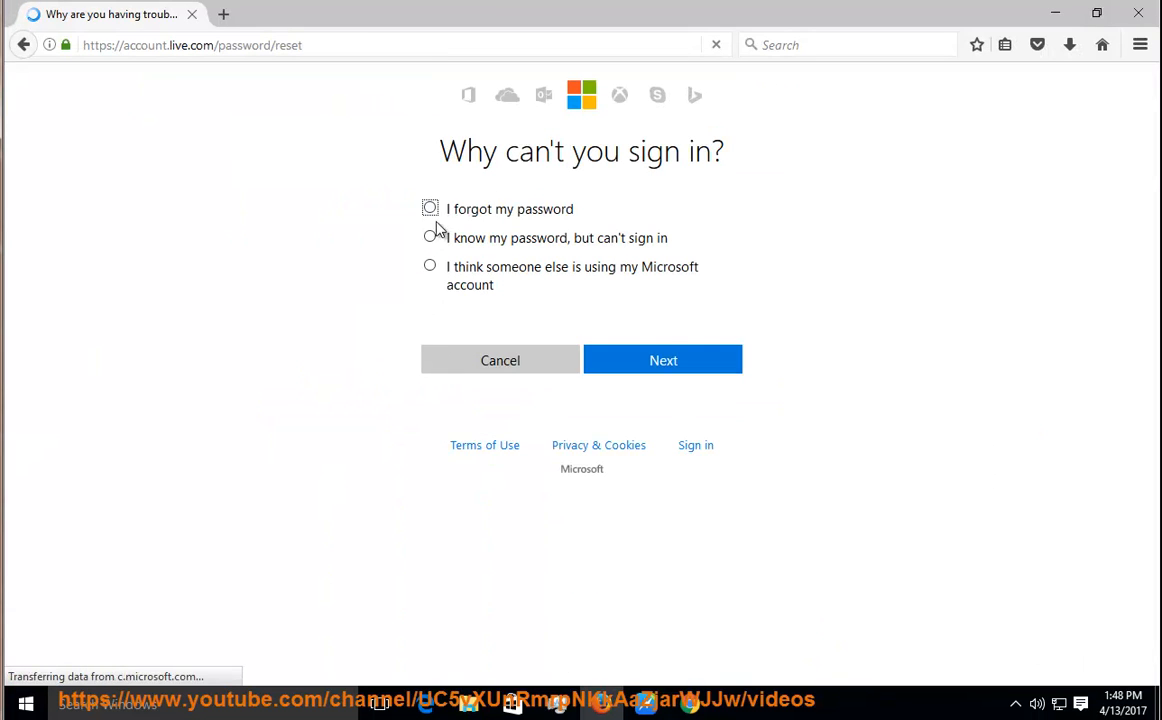
left_click(662, 360)
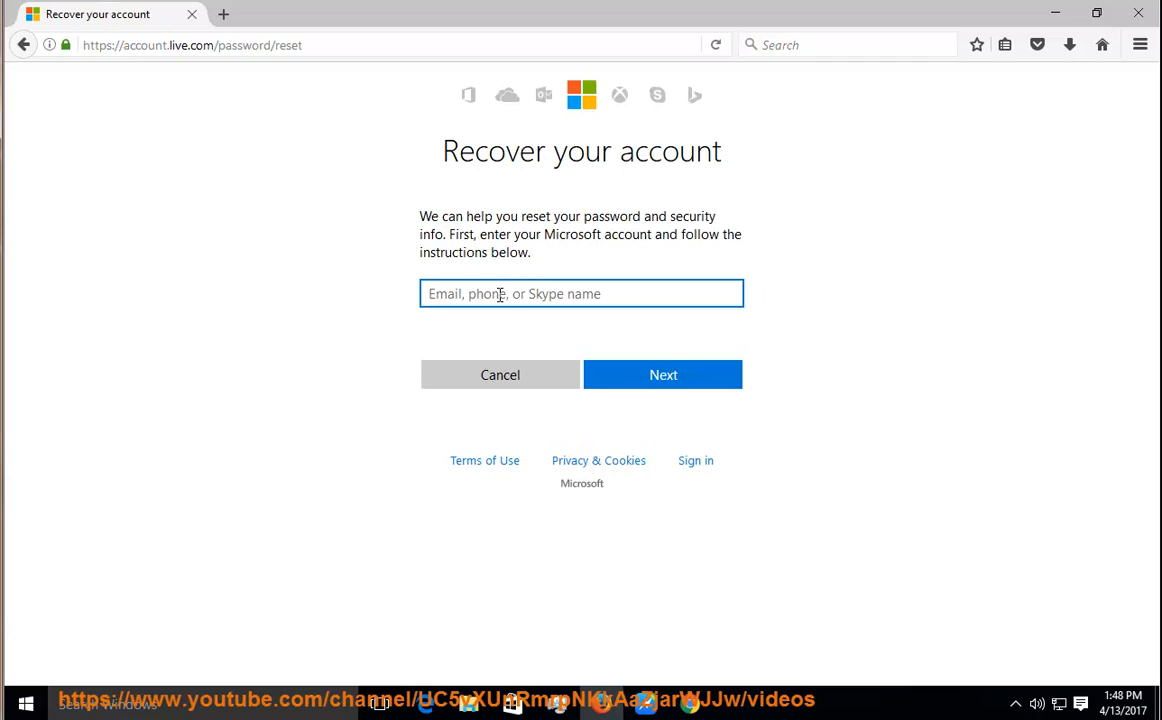
type("123#")
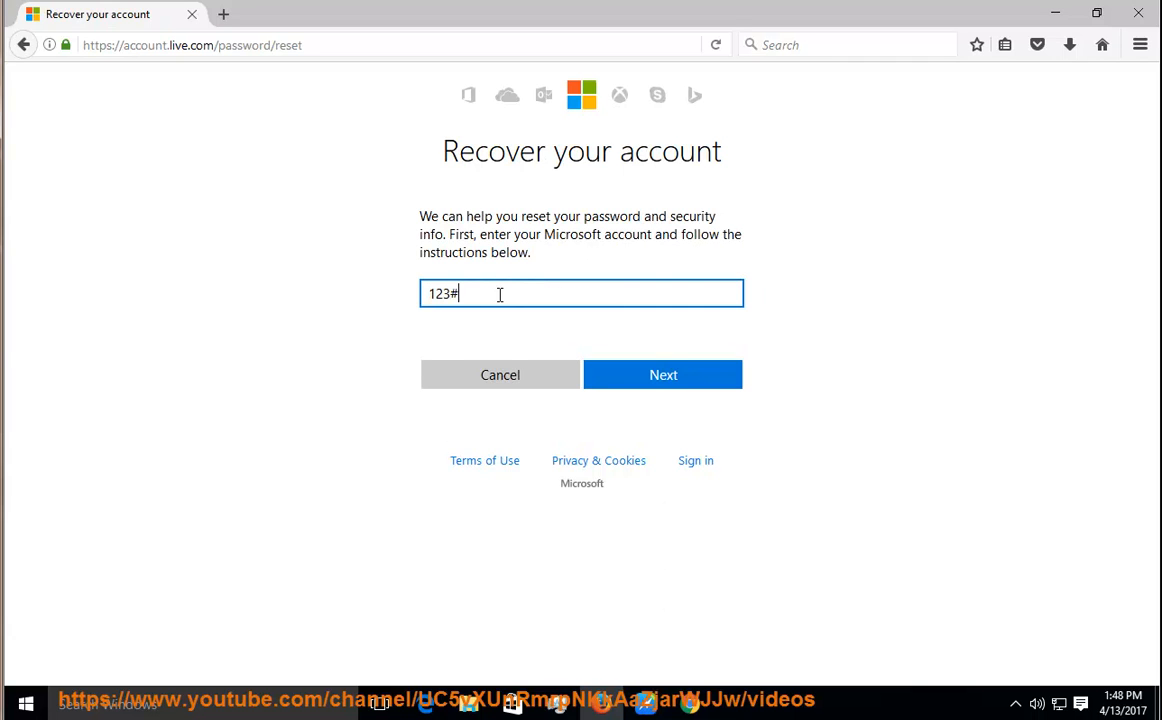
type("@")
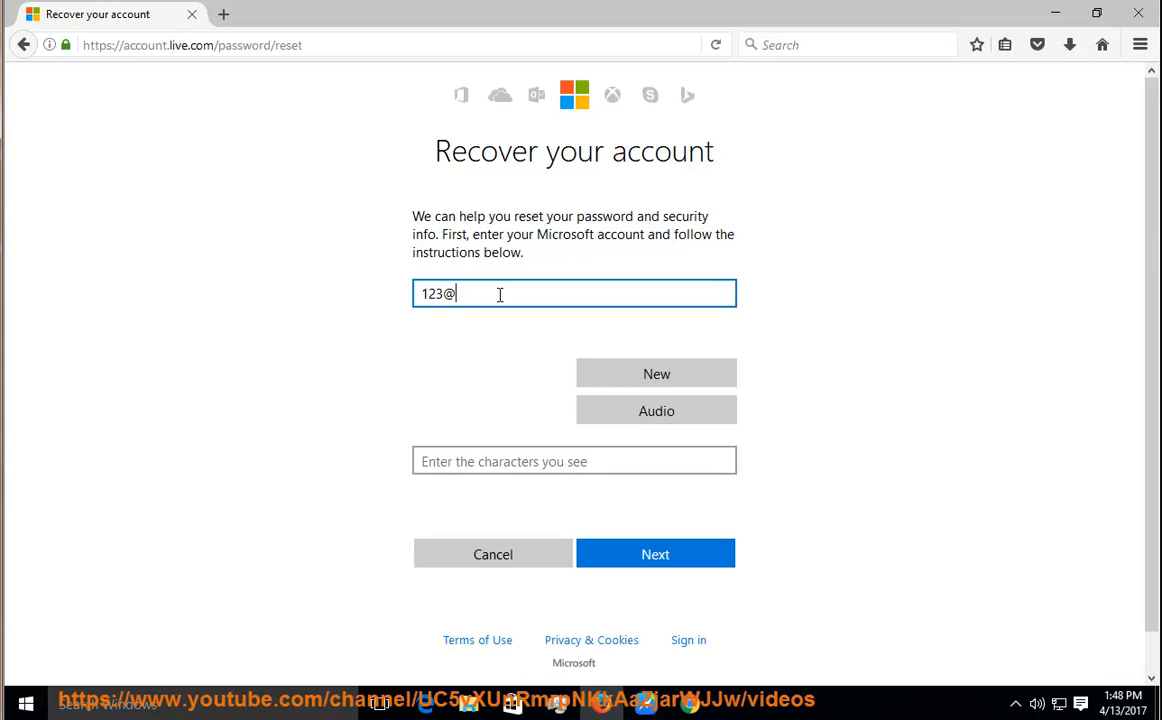
type("23")
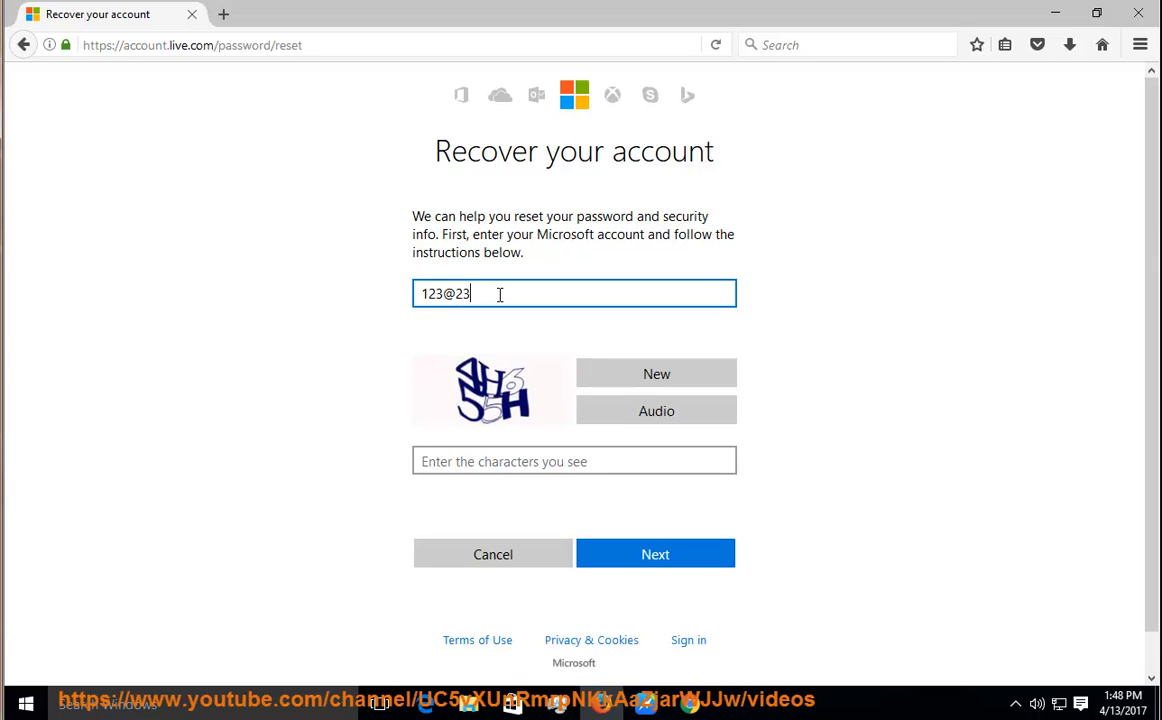
type("456")
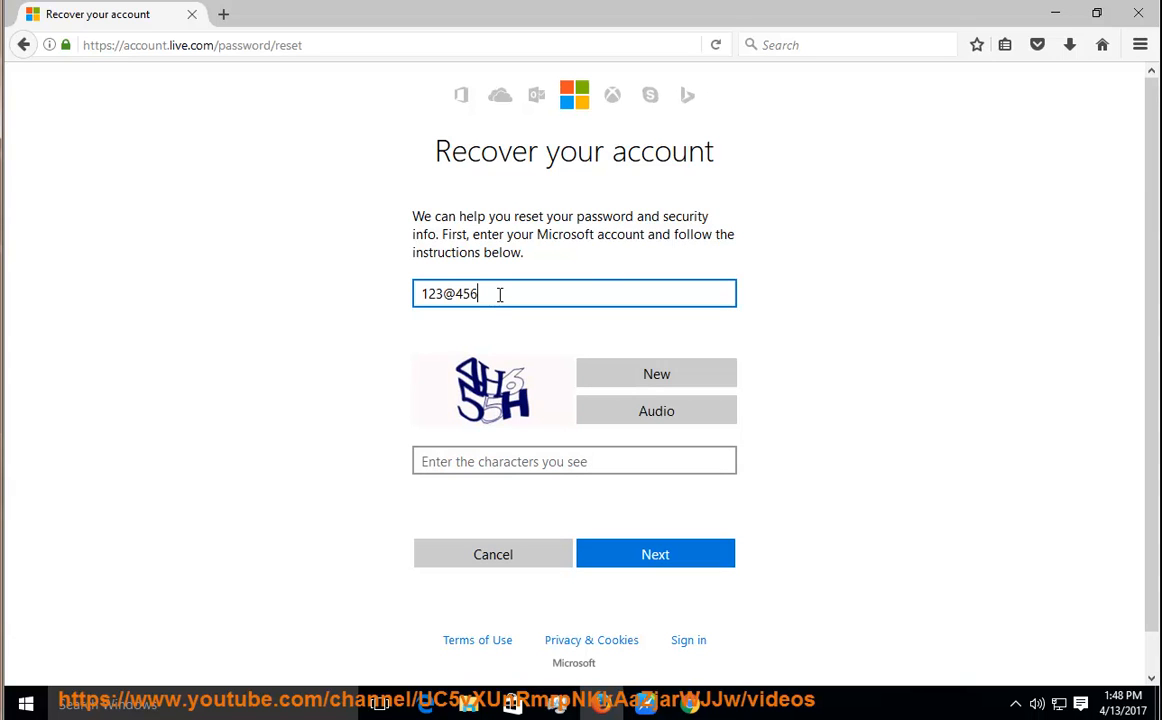
type(".com")
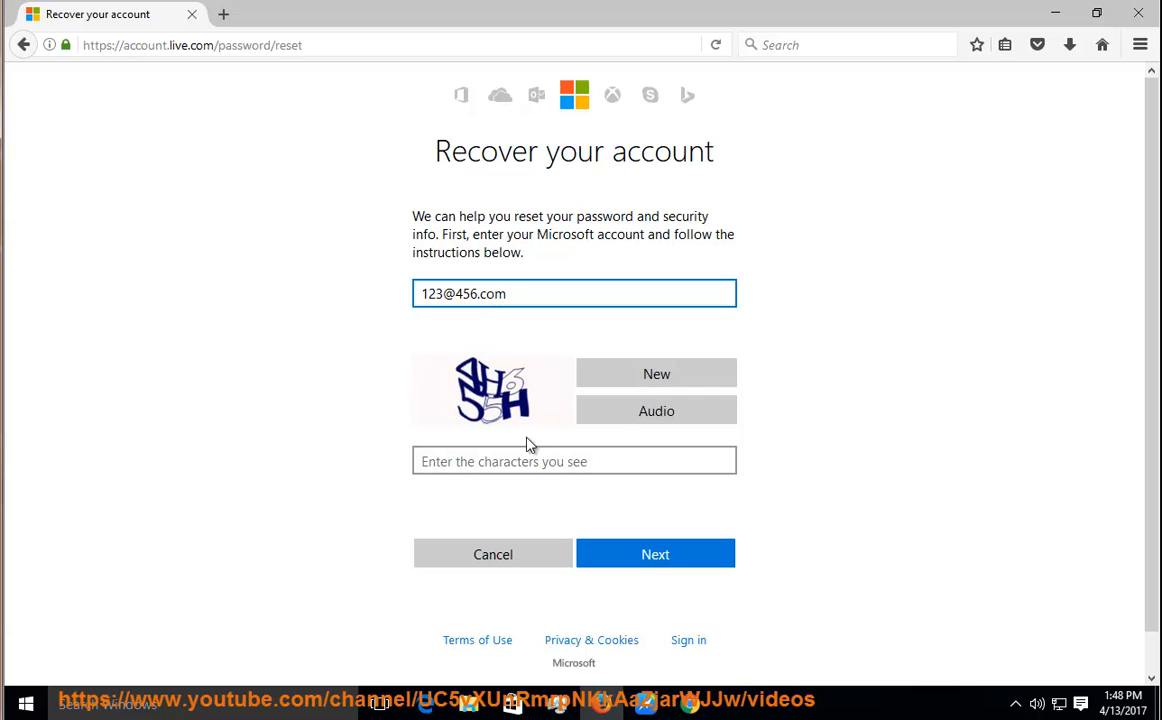
left_click(574, 460)
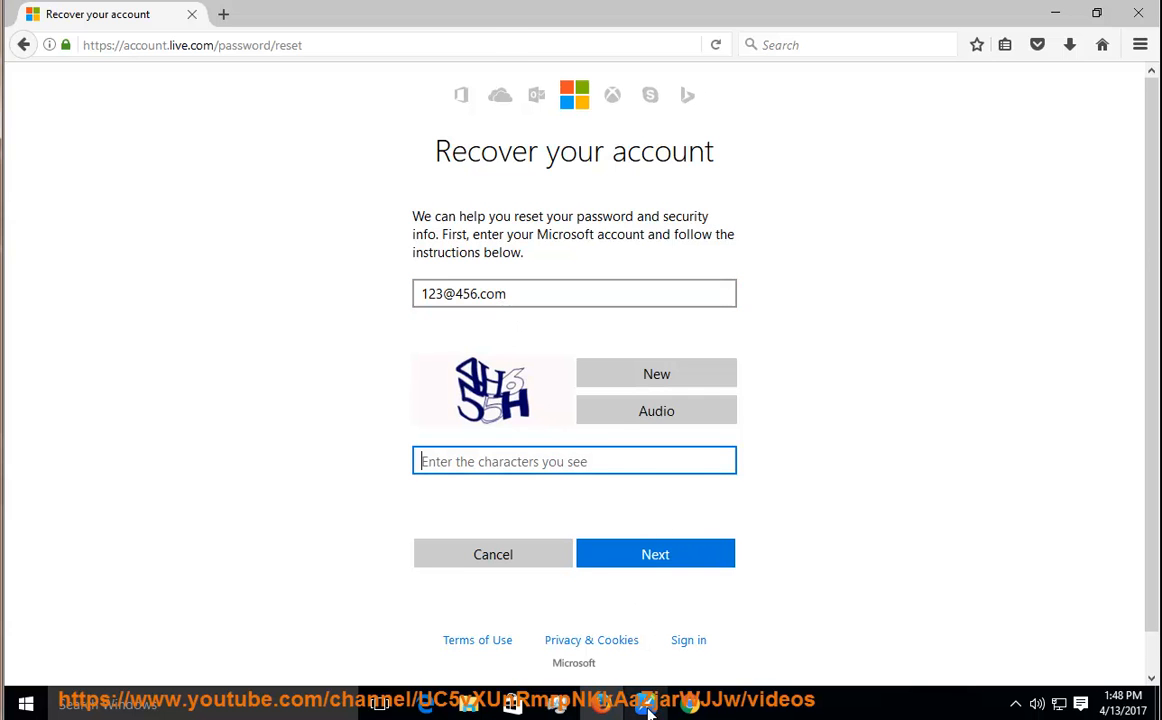
left_click(646, 704)
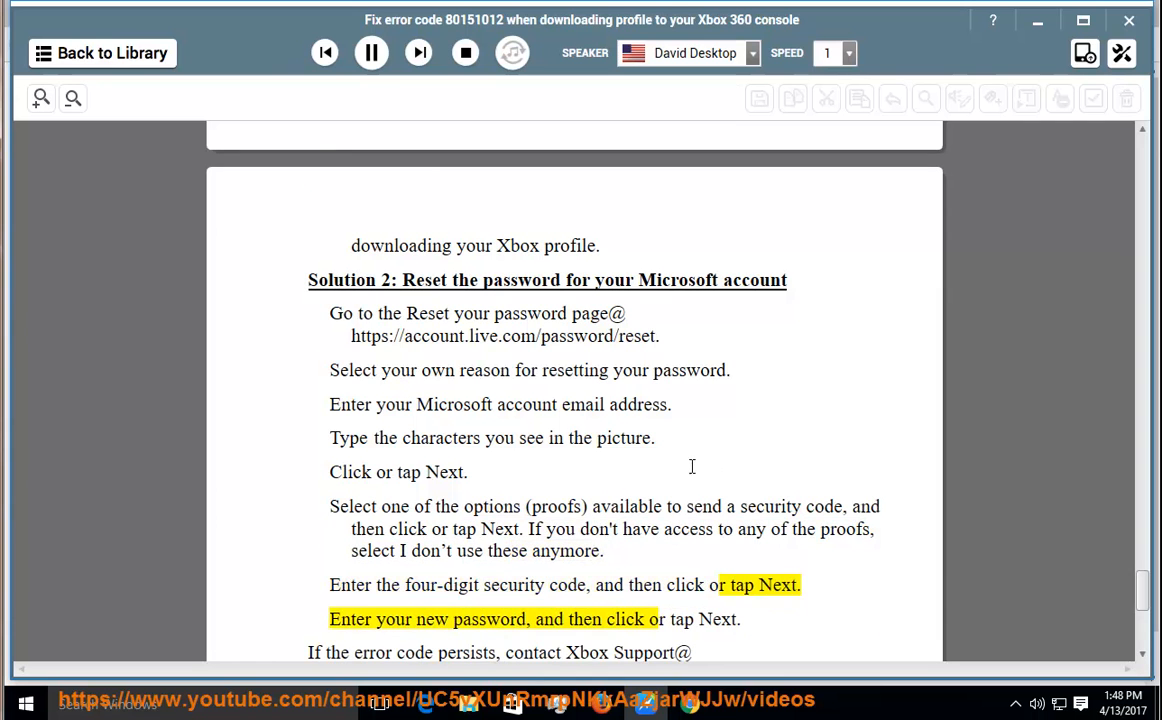
Resume reading Solution 2 aloud up to the step about entering a new password.
scroll("down", 3)
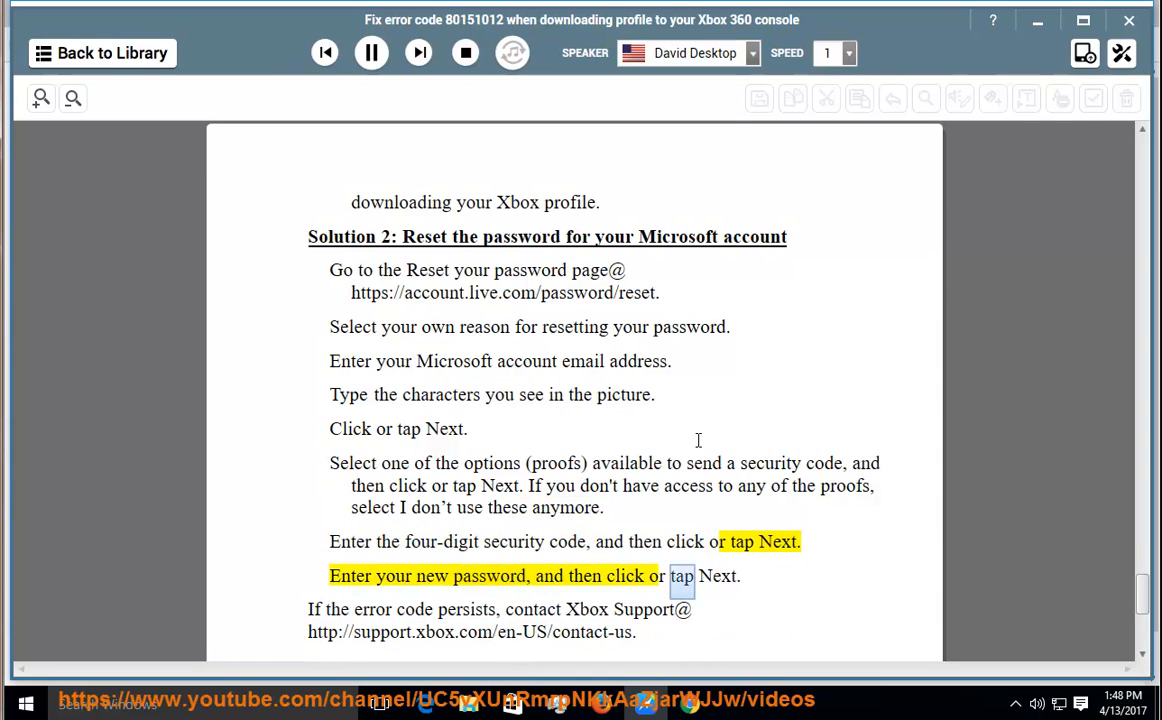